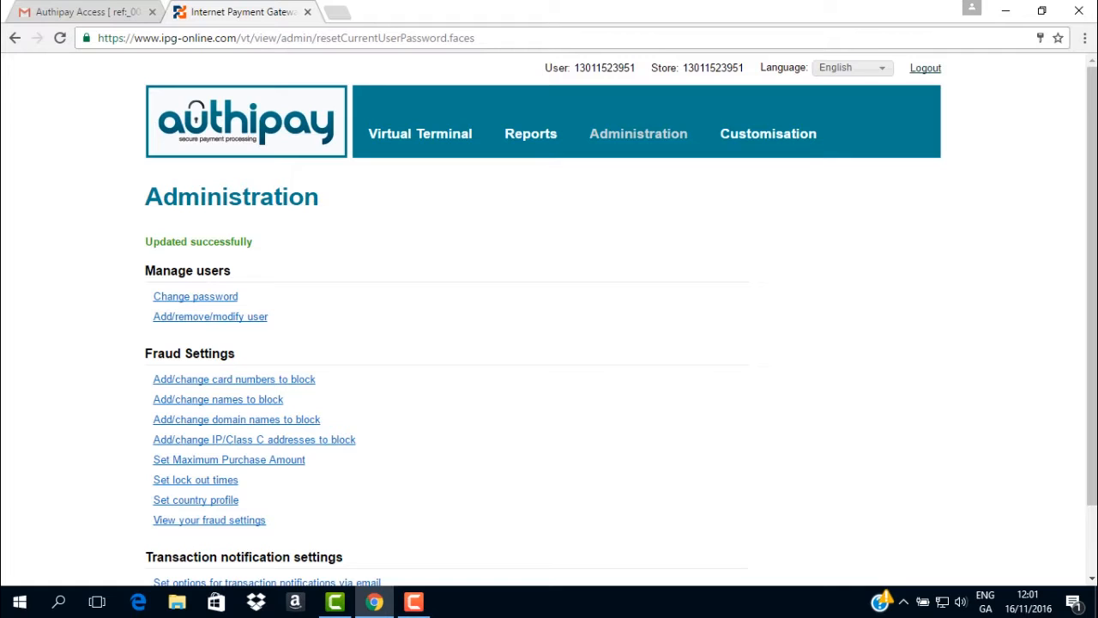
mouse_move(807, 575)
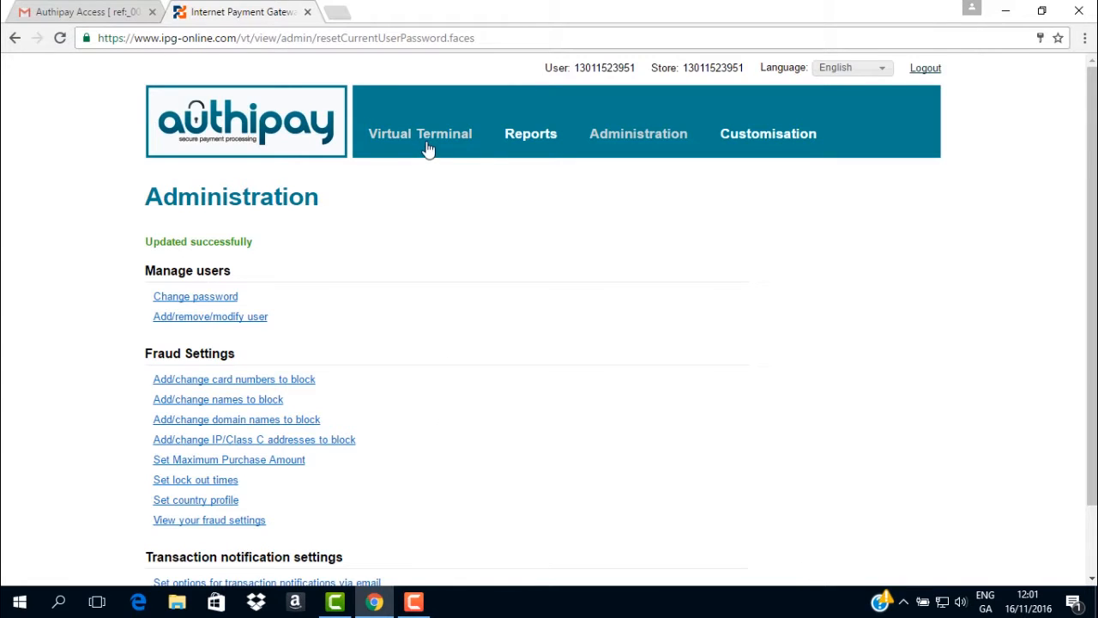
- Leave Administration and go to the Virtual Terminal for taking a payment
click(419, 133)
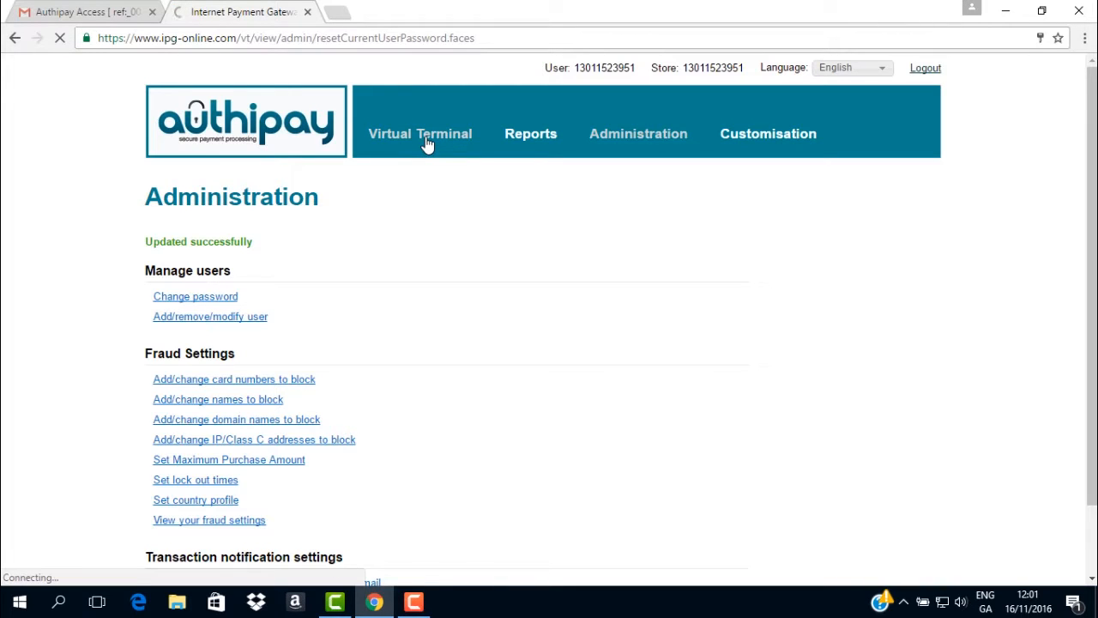
- Load the blank Point of Sale form and move down to its order and card fields
click(418, 134)
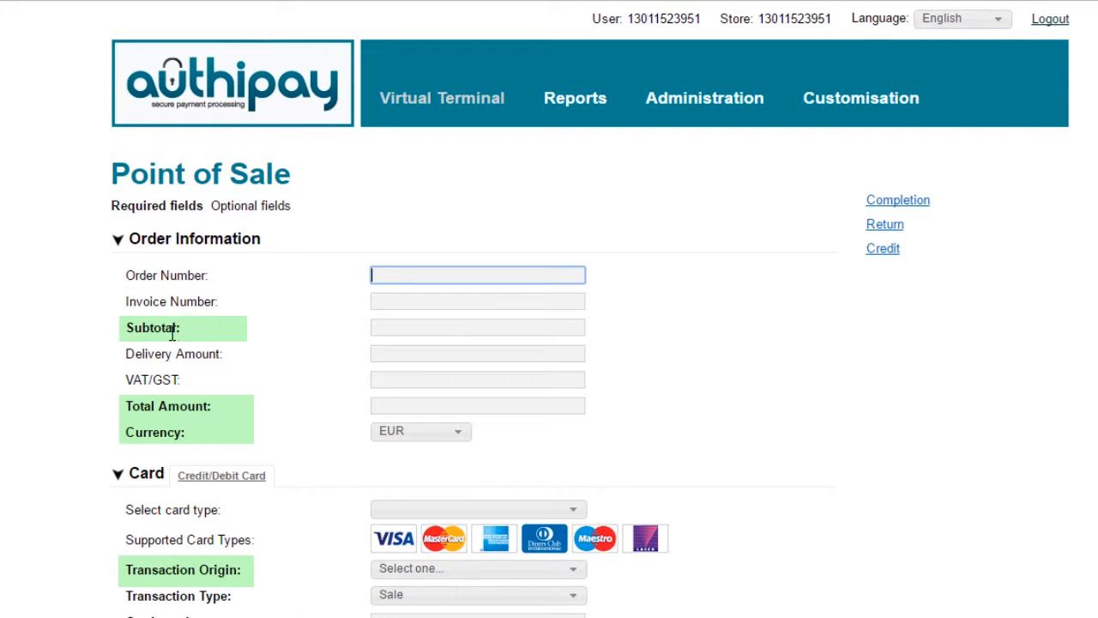
mouse_move(343, 300)
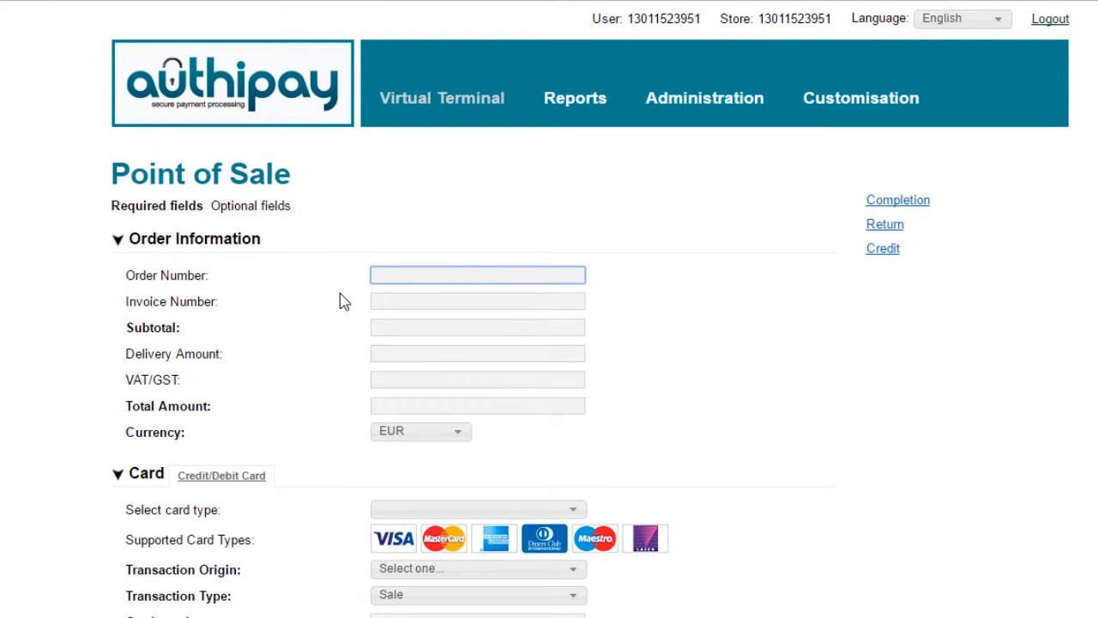
mouse_move(796, 181)
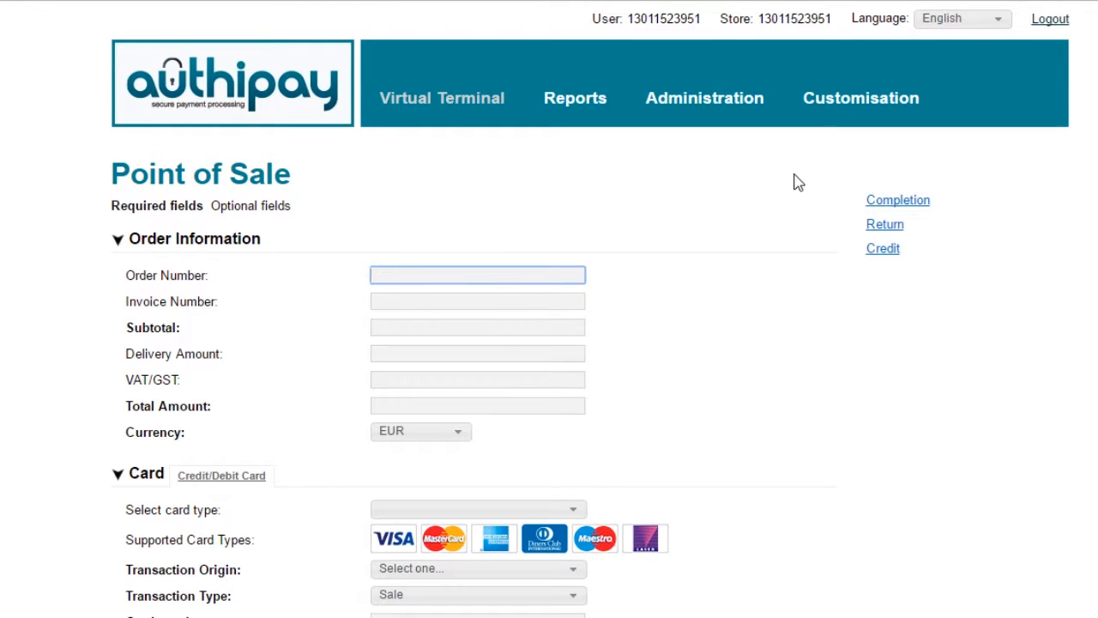
mouse_move(311, 405)
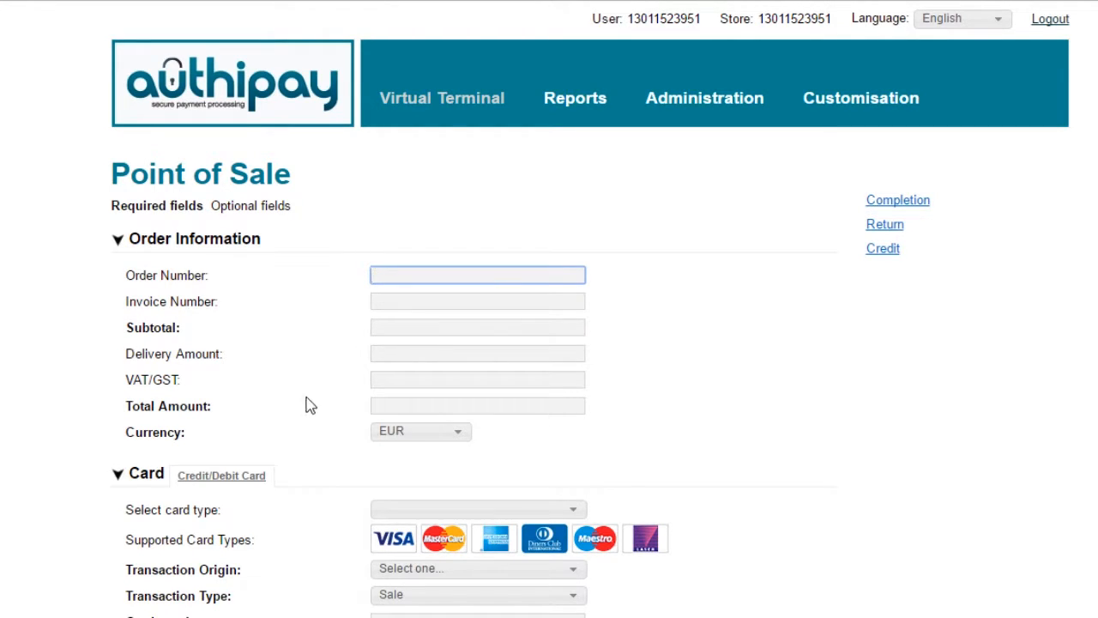
mouse_move(324, 614)
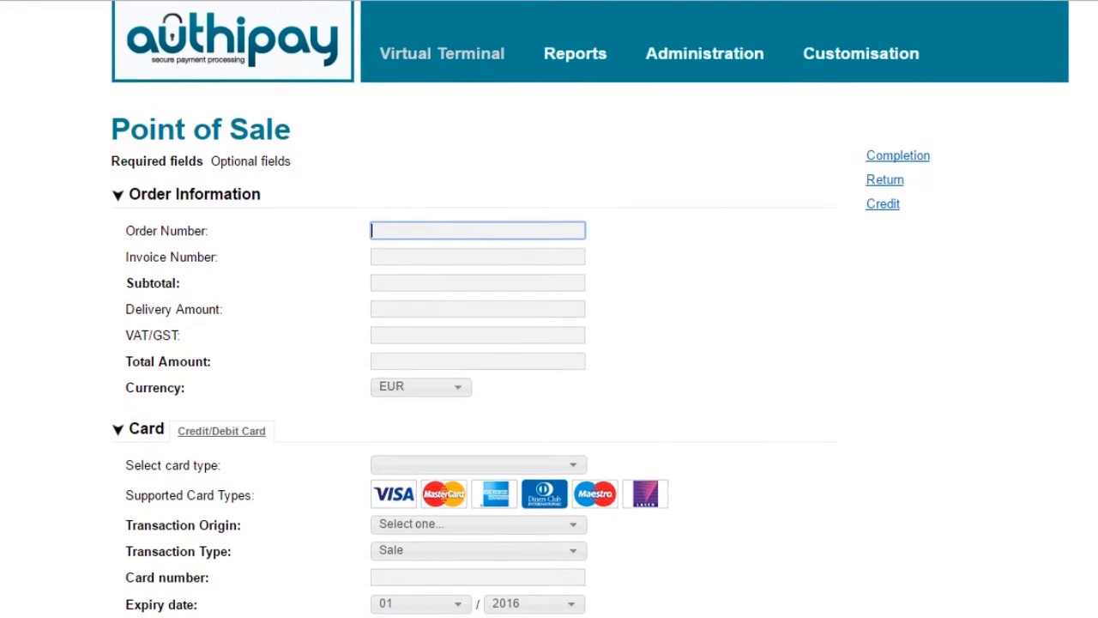
scroll(down, 3)
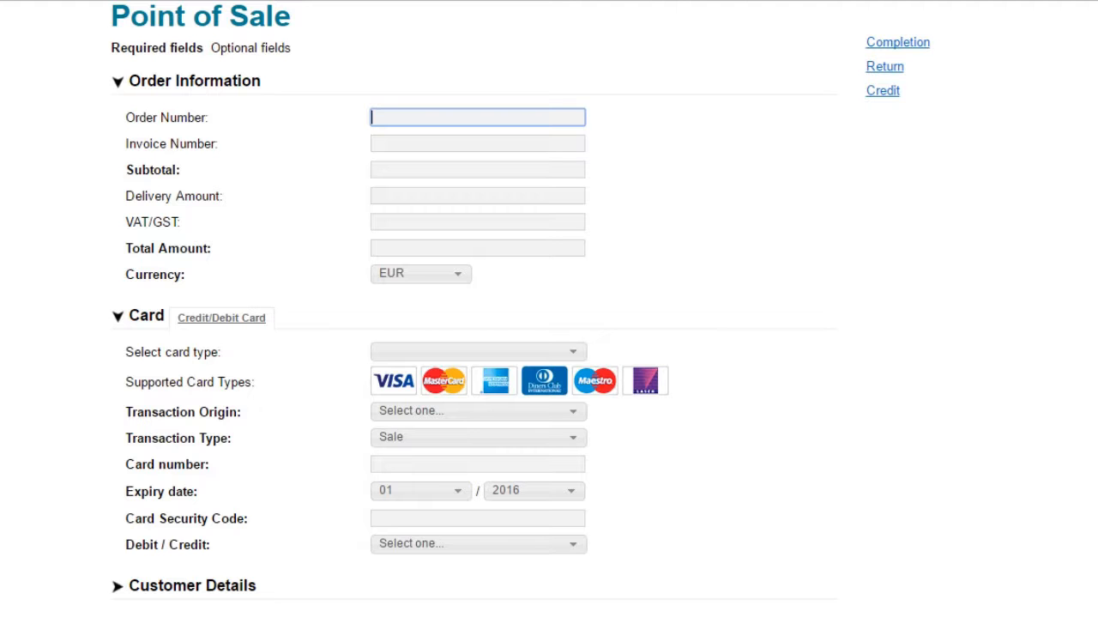
mouse_move(919, 216)
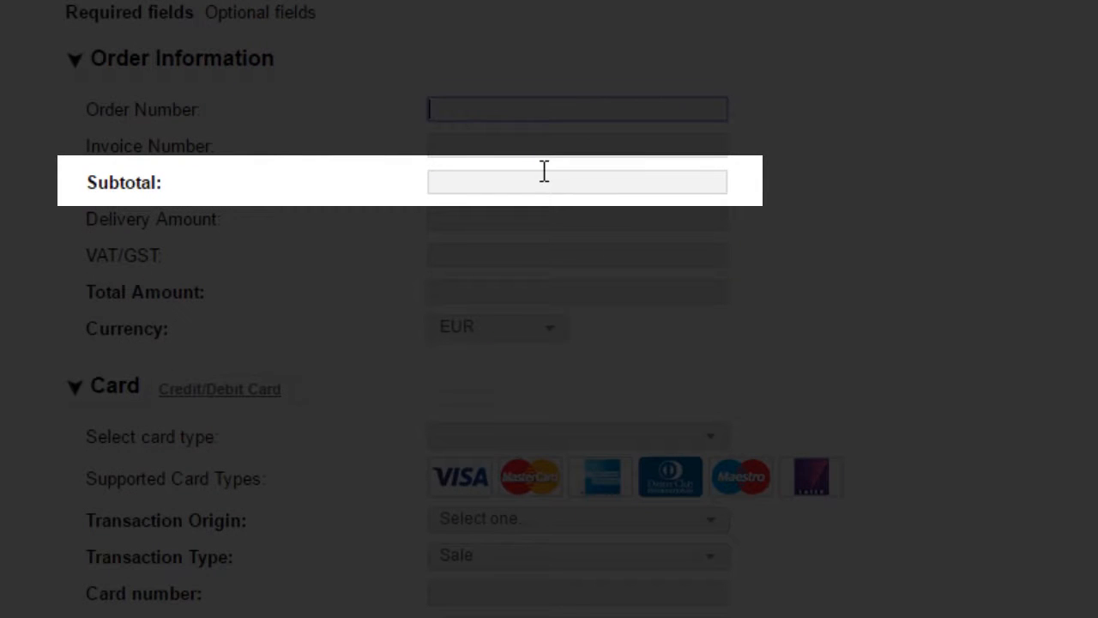
mouse_move(772, 180)
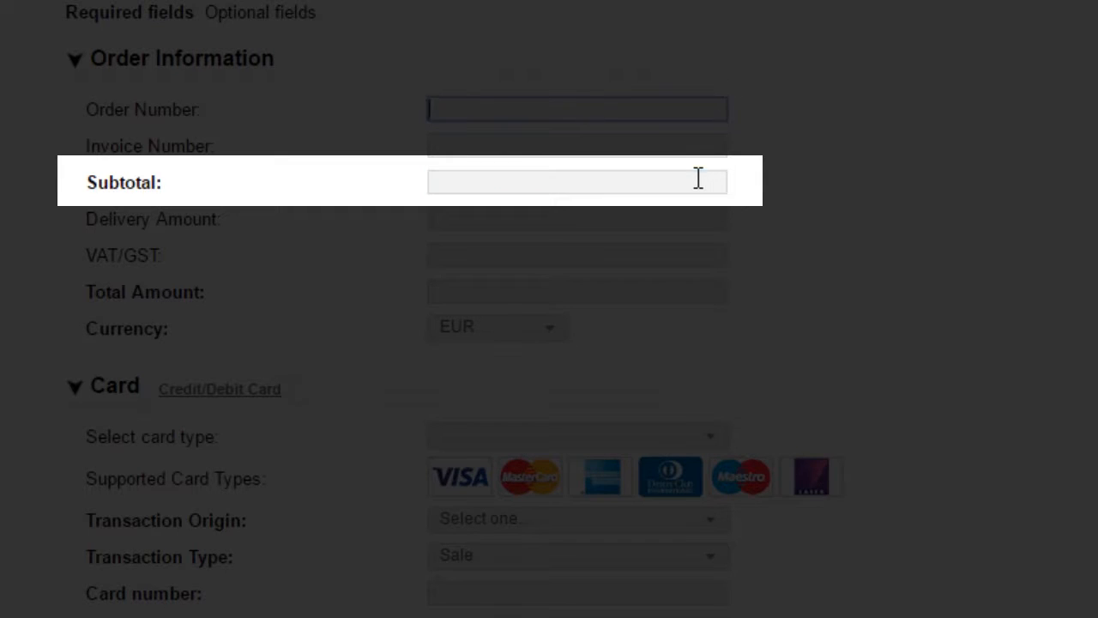
- Enter a subtotal of 10.00 on the order form
text(10.00)
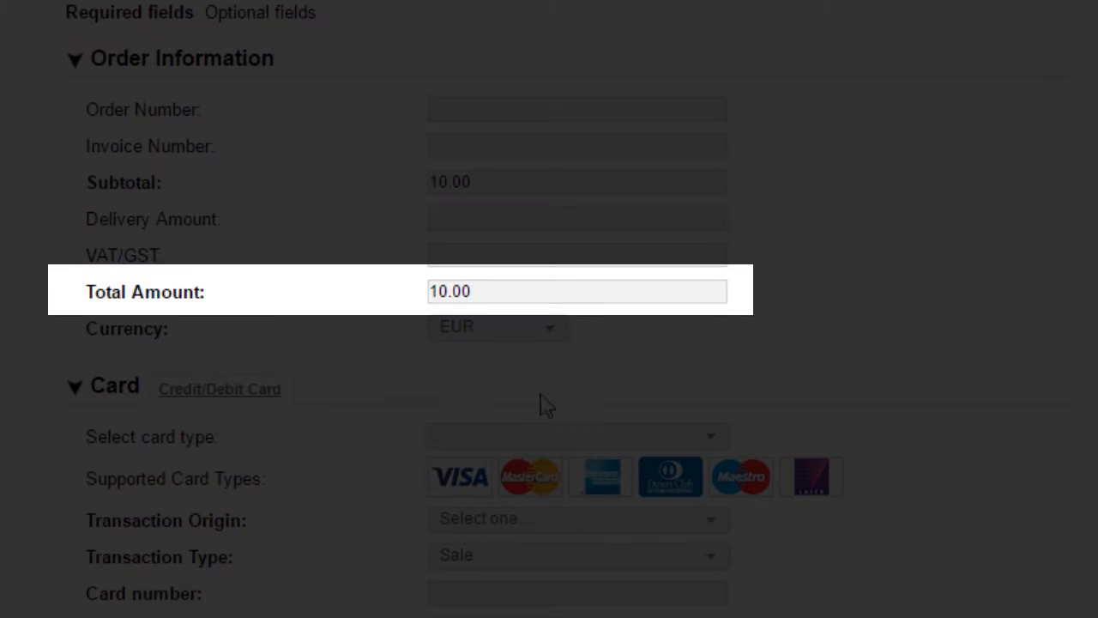
mouse_move(854, 264)
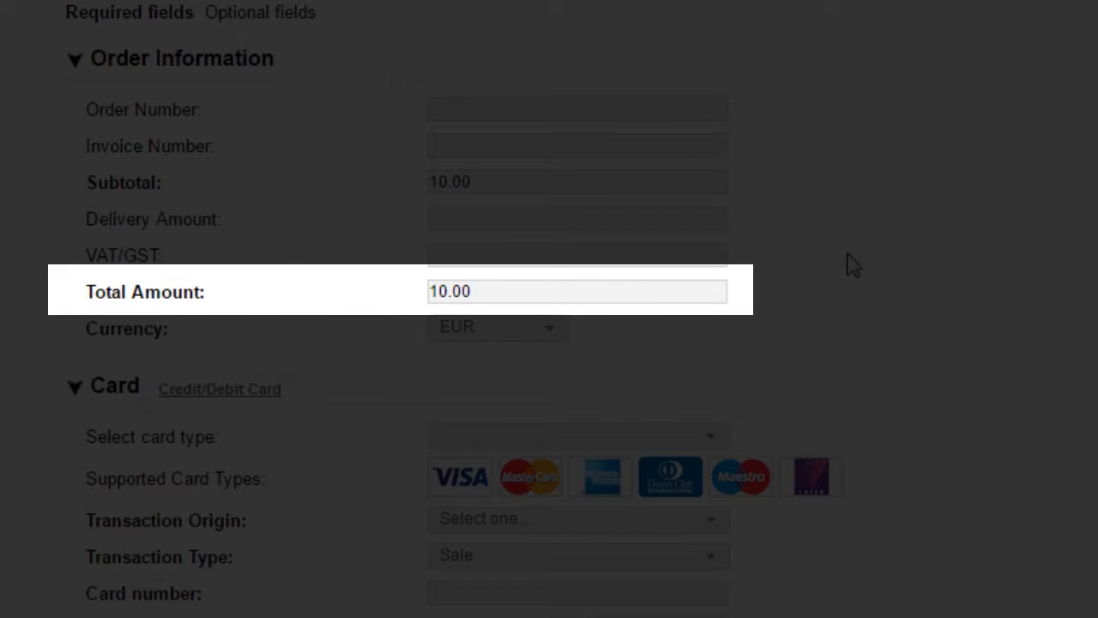
mouse_move(865, 236)
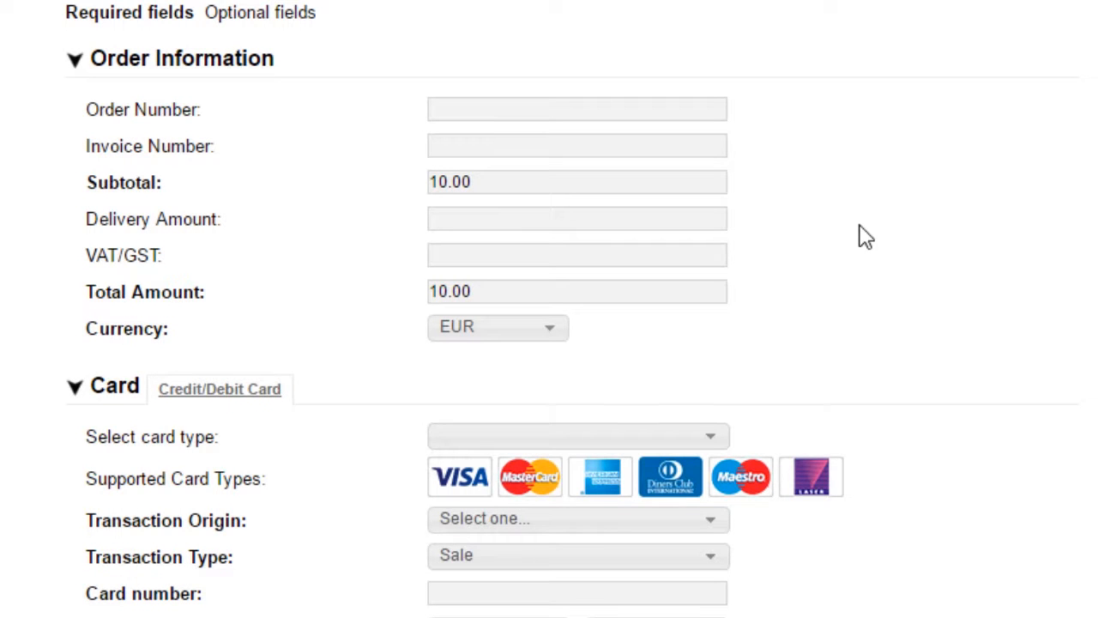
mouse_move(500, 247)
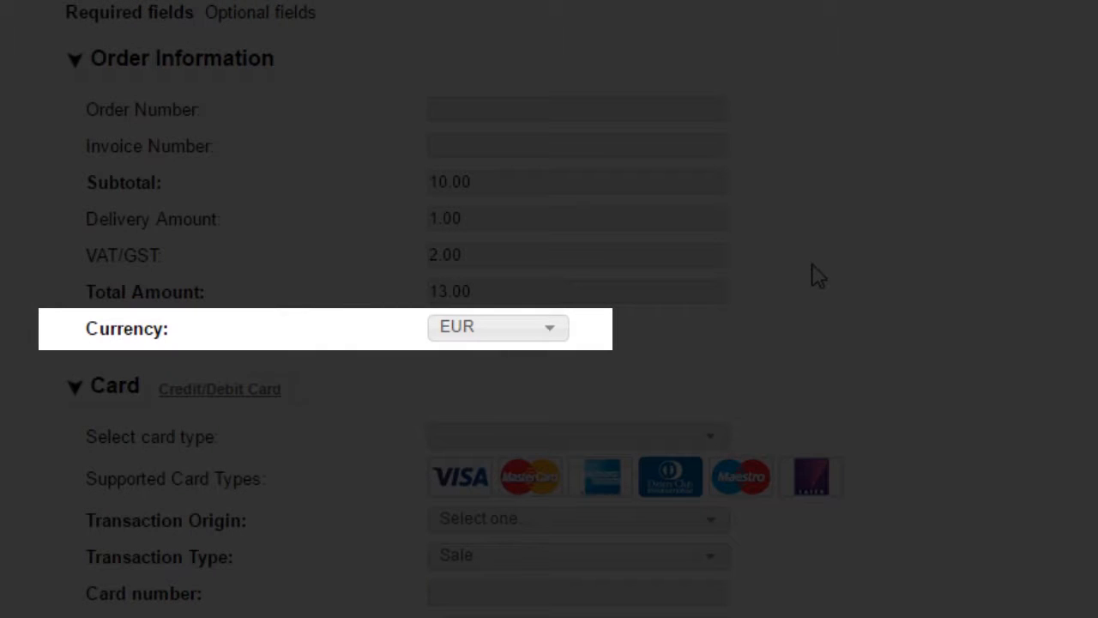
mouse_move(568, 364)
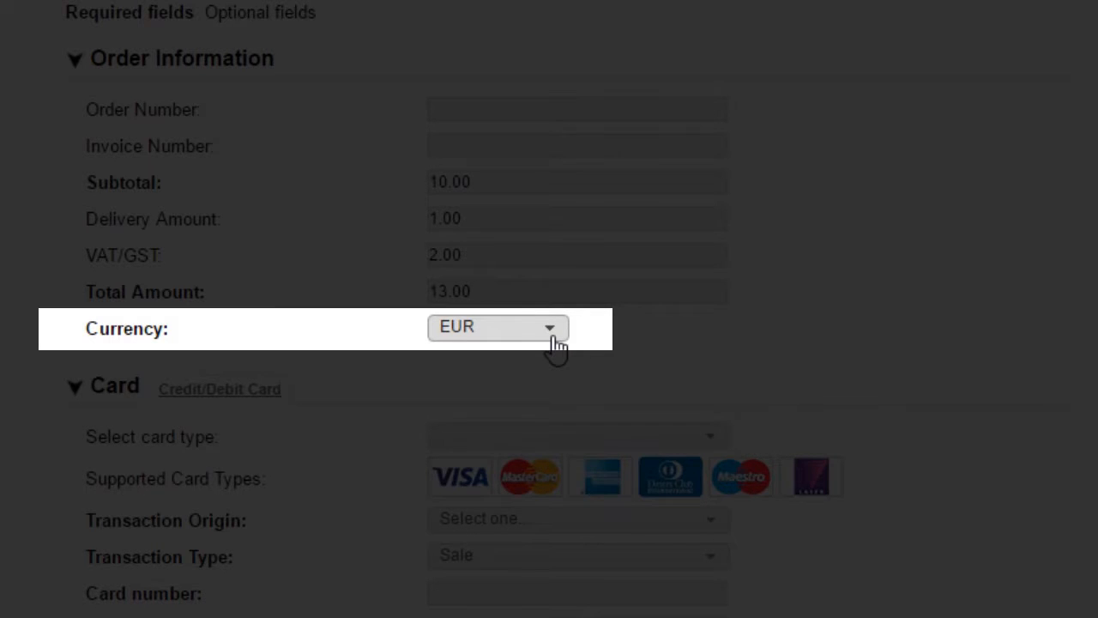
- Set transaction origin to Mail Order/Telephone Order and keep transaction type Sale
scroll(down, 3)
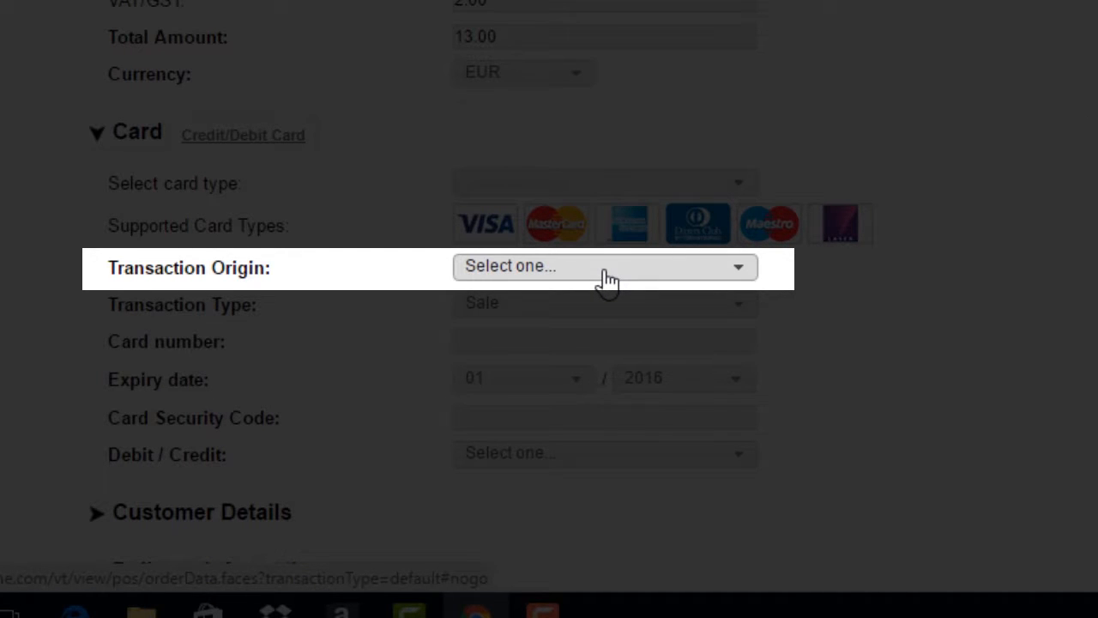
click(604, 265)
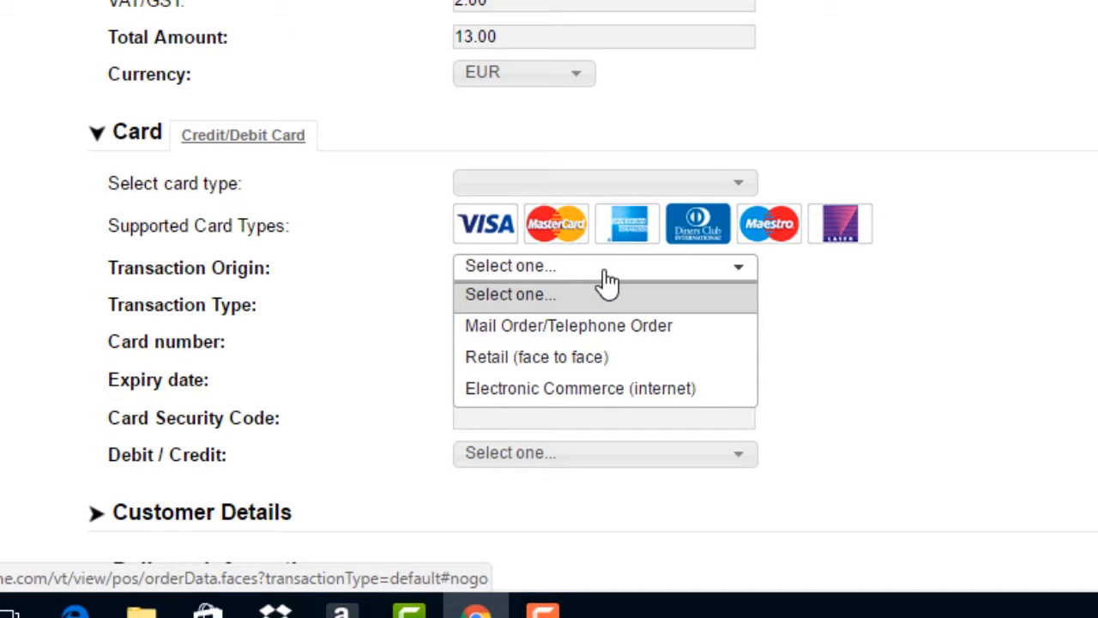
mouse_move(604, 326)
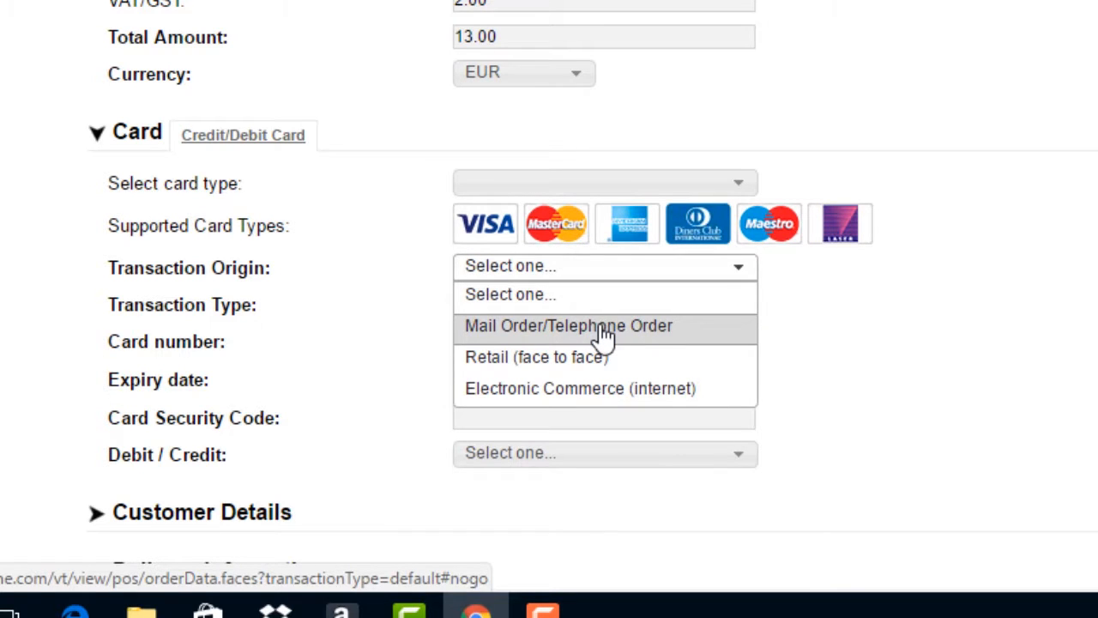
click(568, 325)
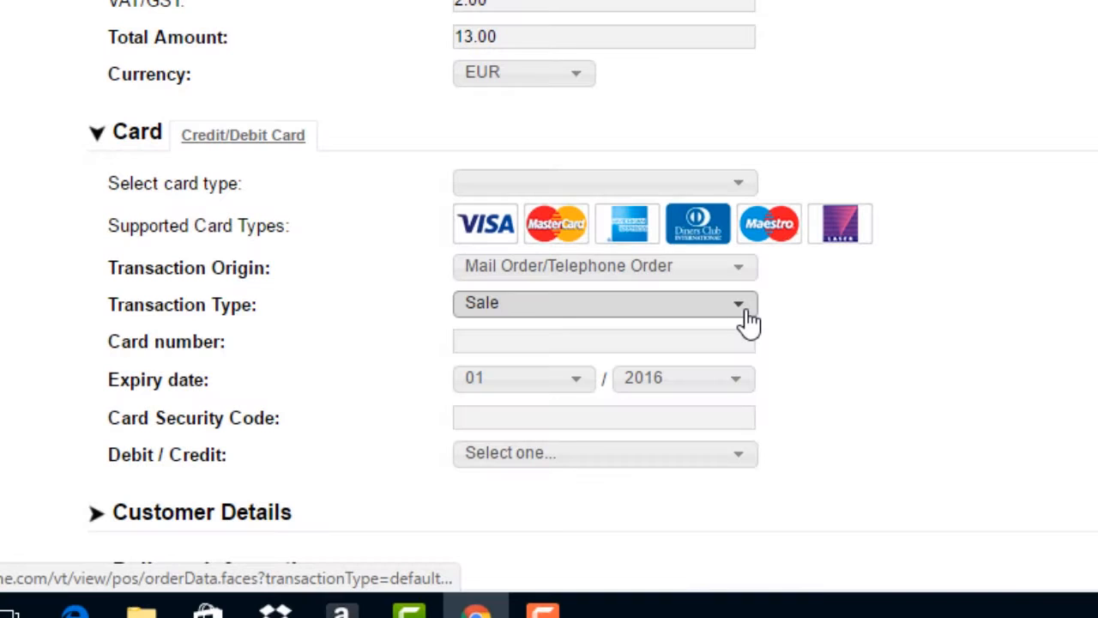
click(736, 302)
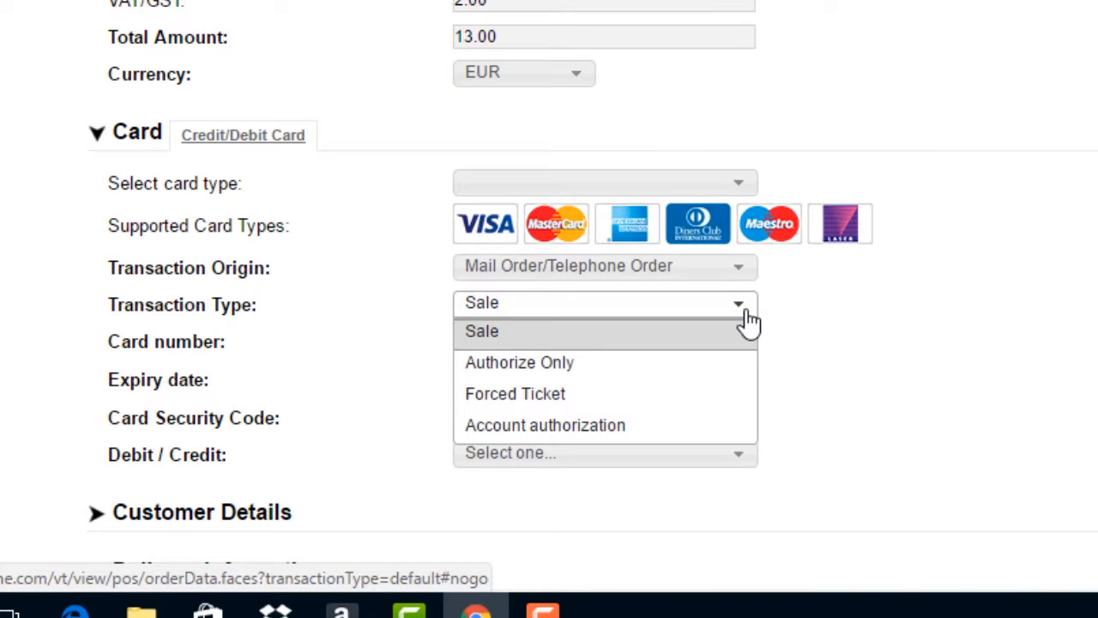
click(480, 329)
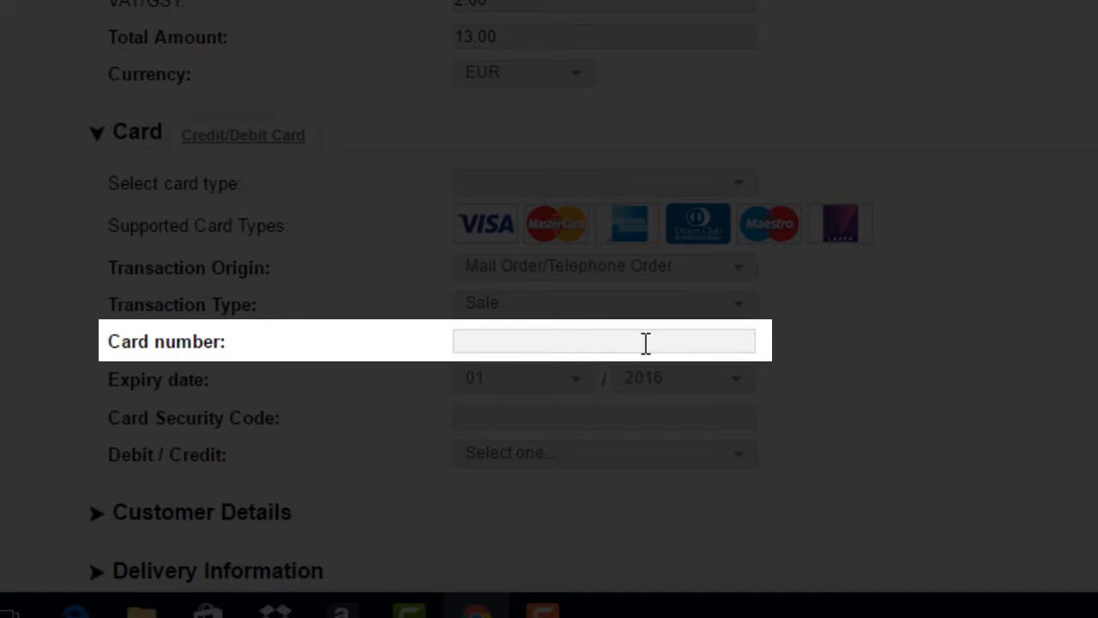
- Begin card details entry with expiry 04 / 2016, moving to the security code field
click(601, 340)
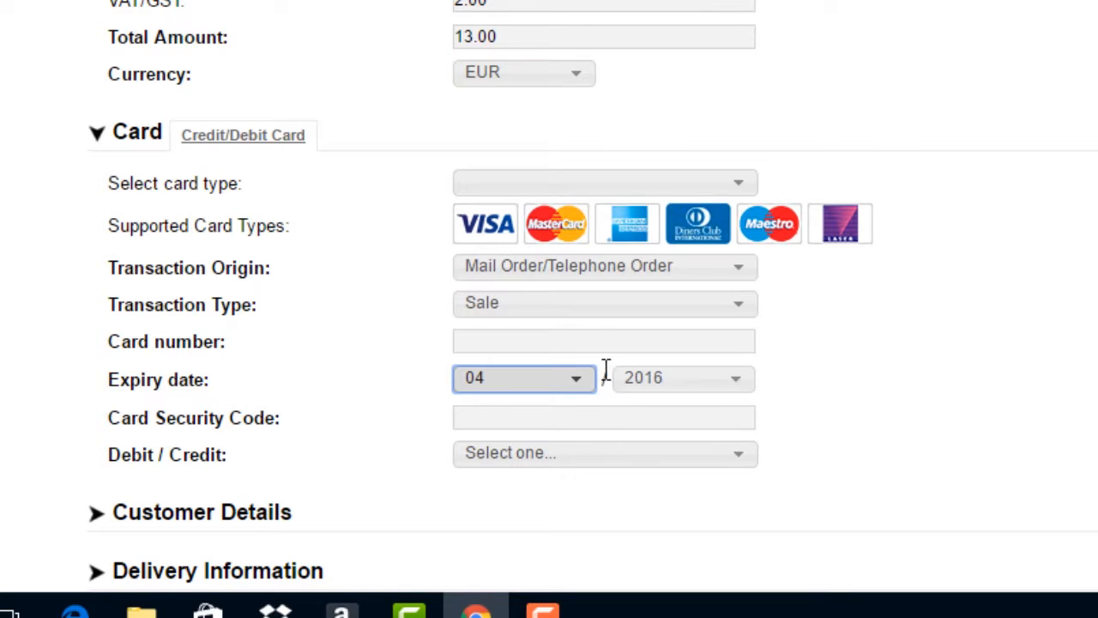
click(604, 416)
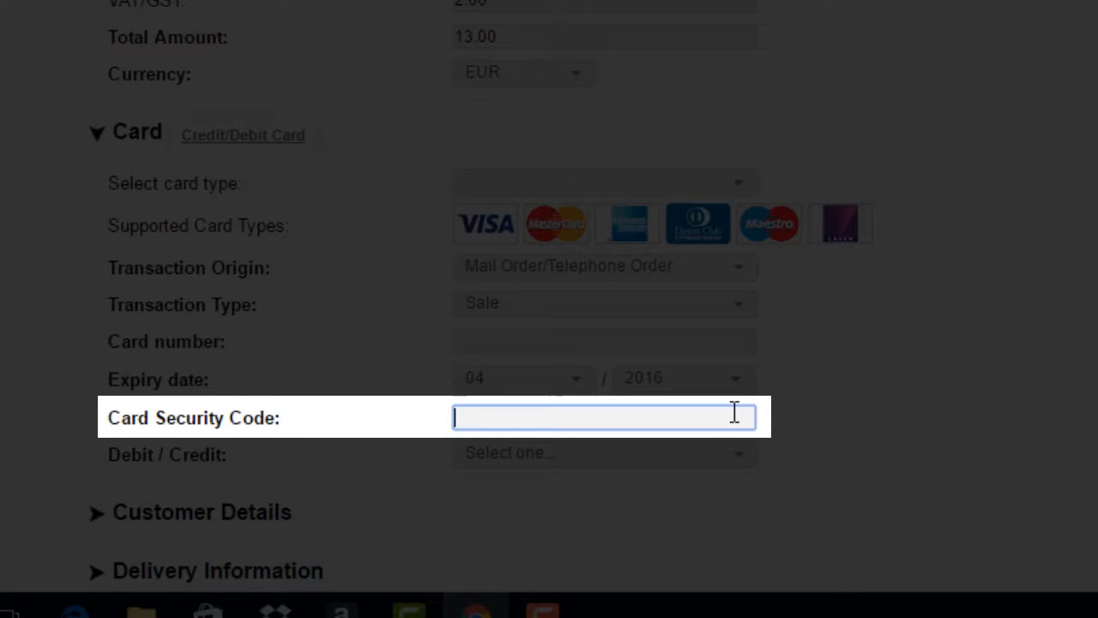
mouse_move(968, 412)
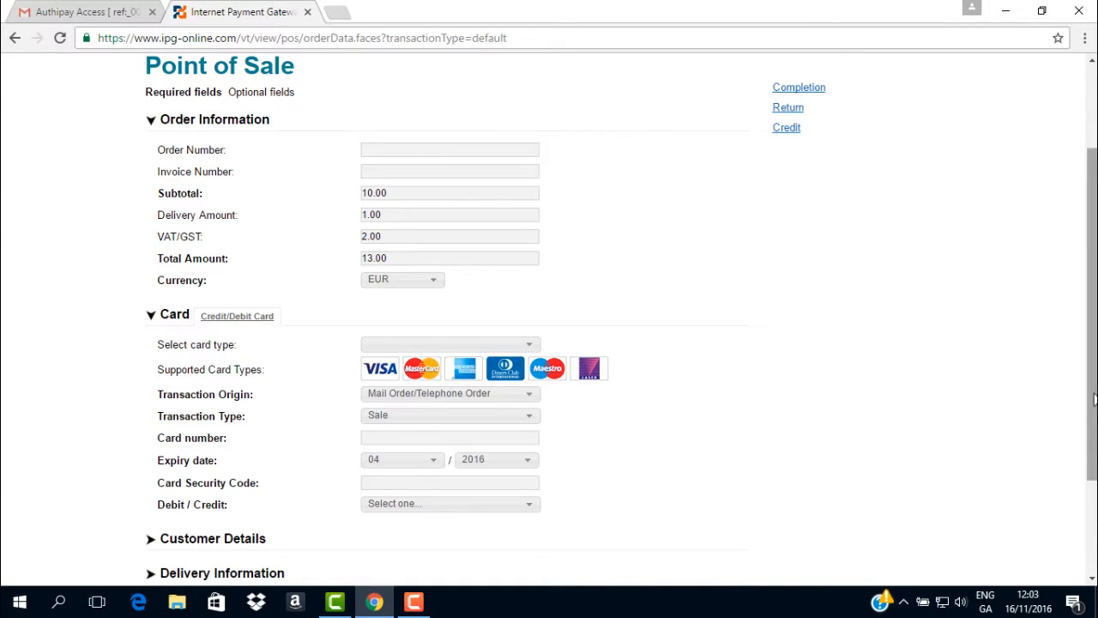
- Continue with empty card details, triggering the 'data is missing or incorrect' warning
scroll(down, 3)
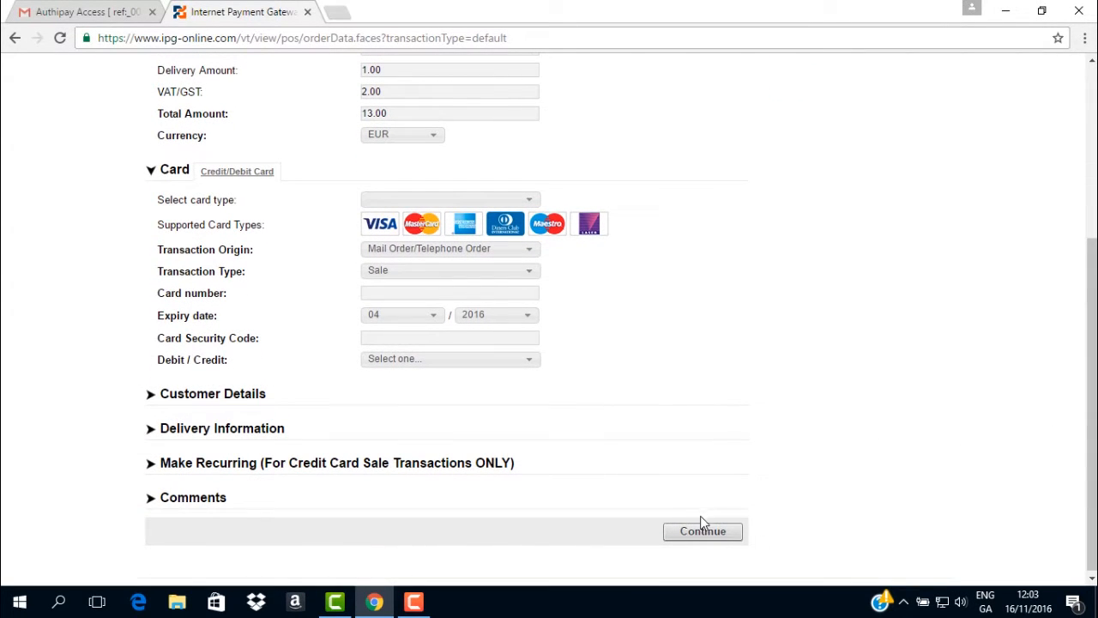
click(701, 530)
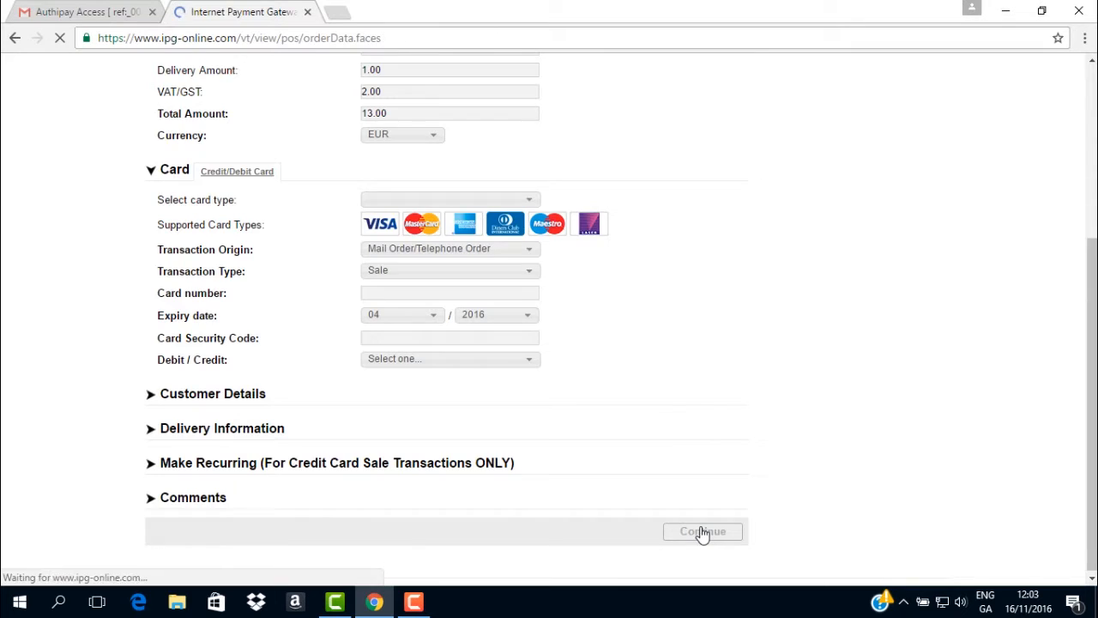
click(702, 532)
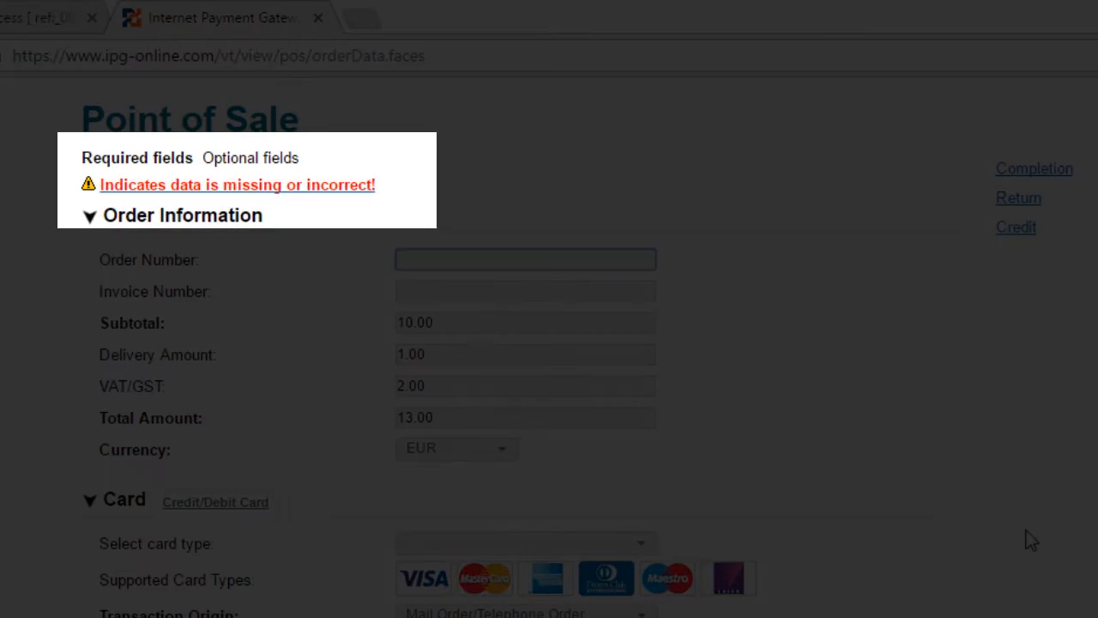
click(525, 259)
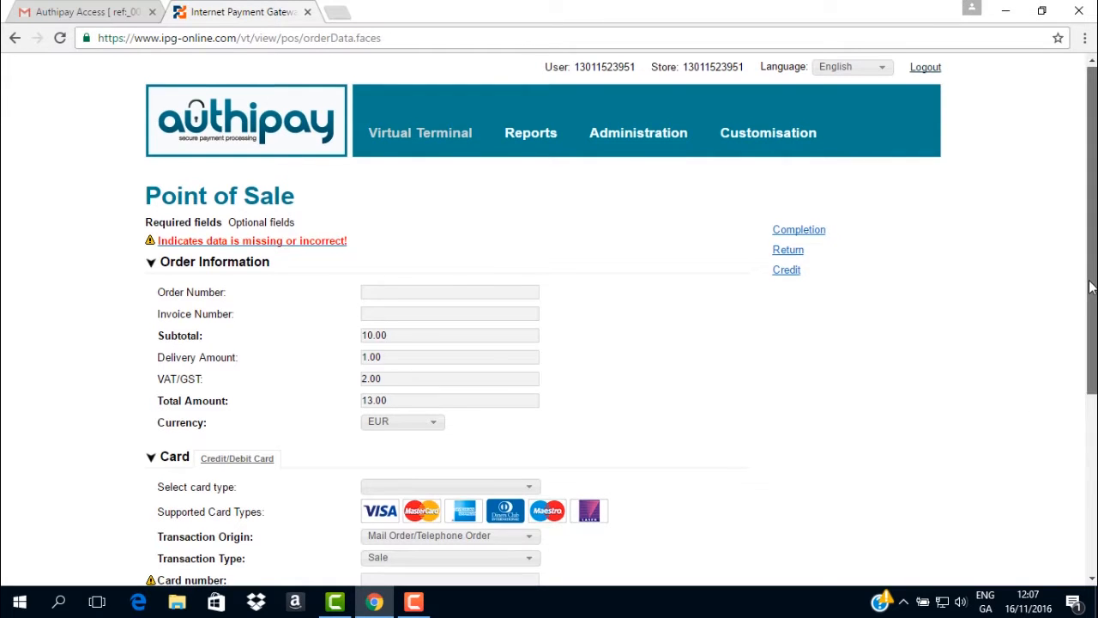
- Enter the MasterCard number, expiry 08 / 2017 and security code, with Credit as card function
scroll(down, 3)
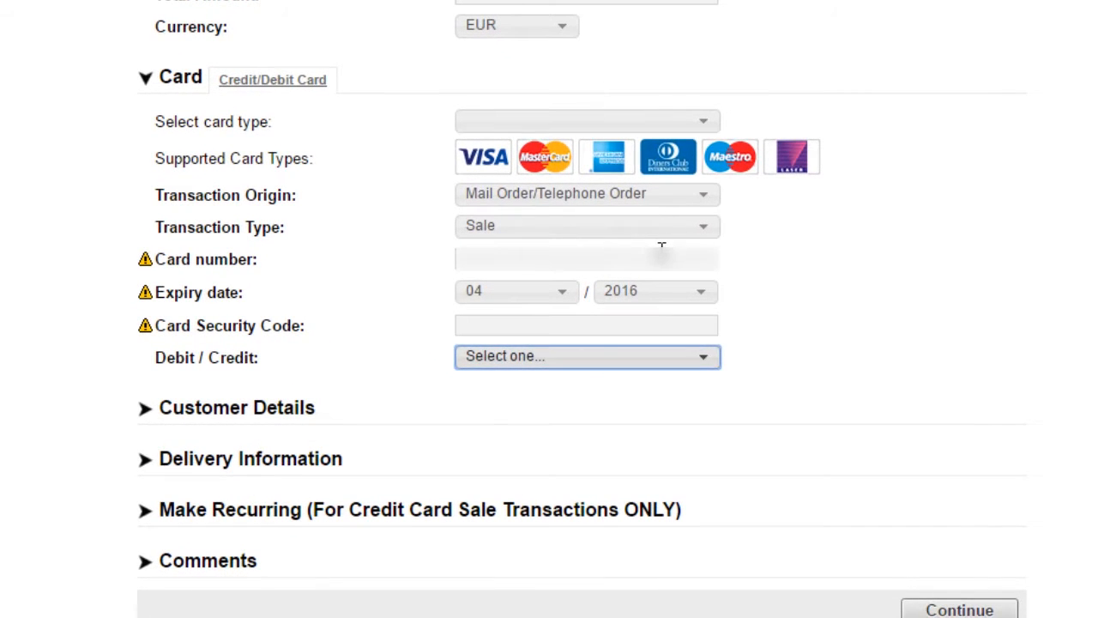
click(586, 258)
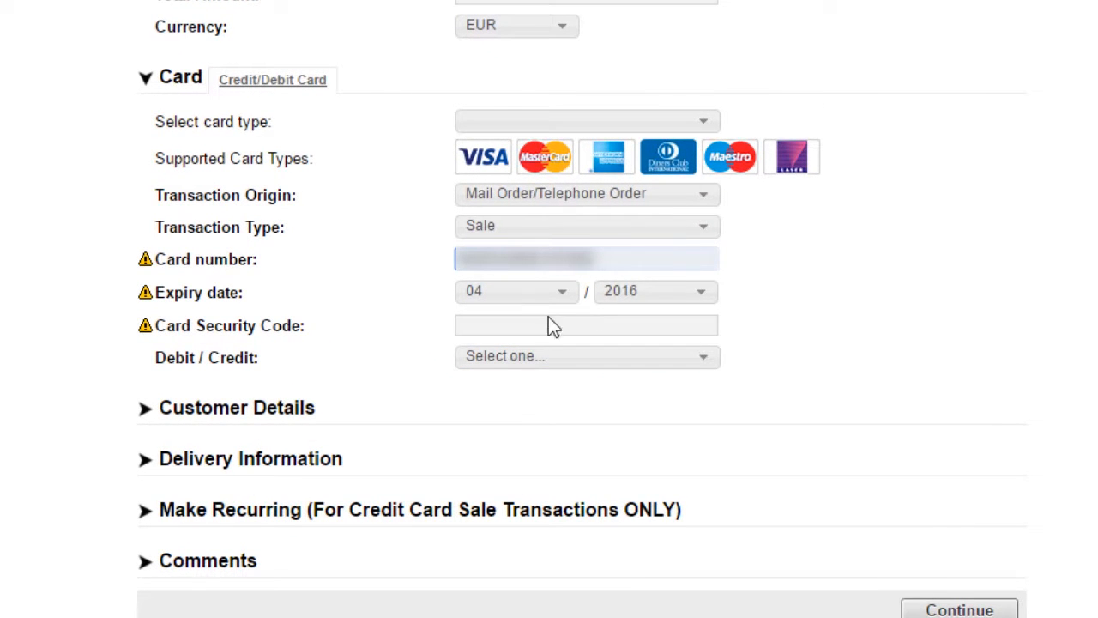
mouse_move(516, 290)
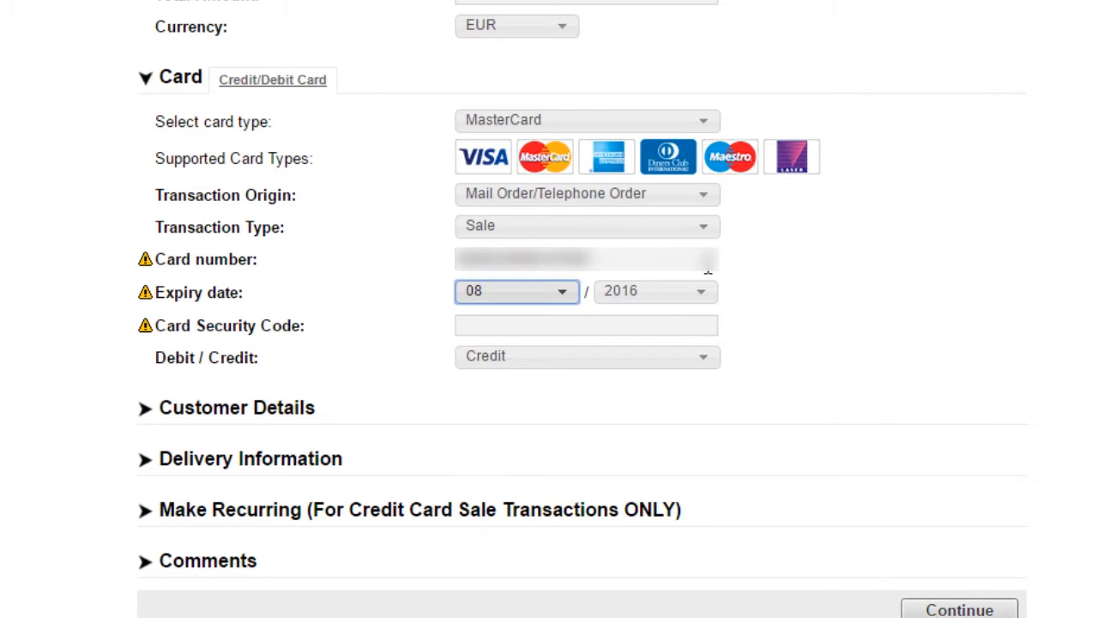
click(655, 290)
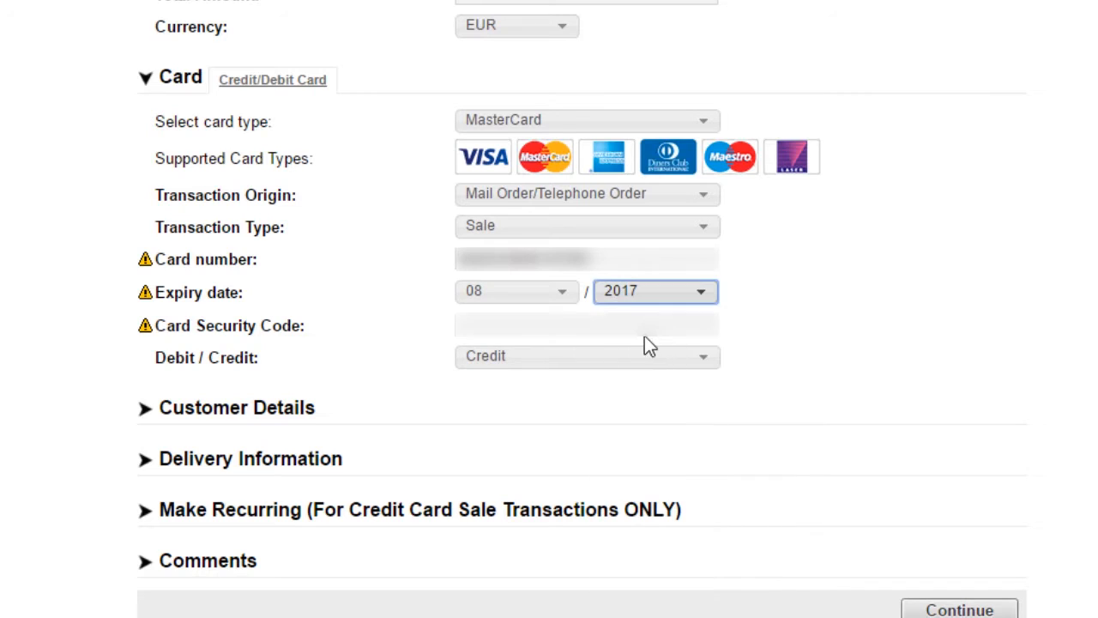
click(587, 324)
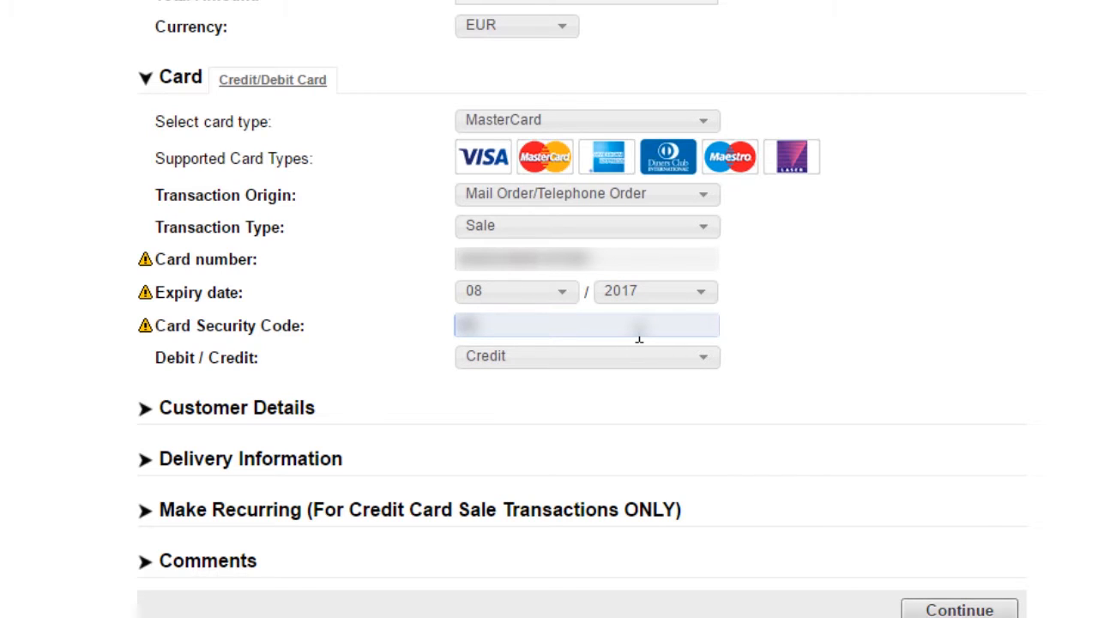
mouse_move(981, 352)
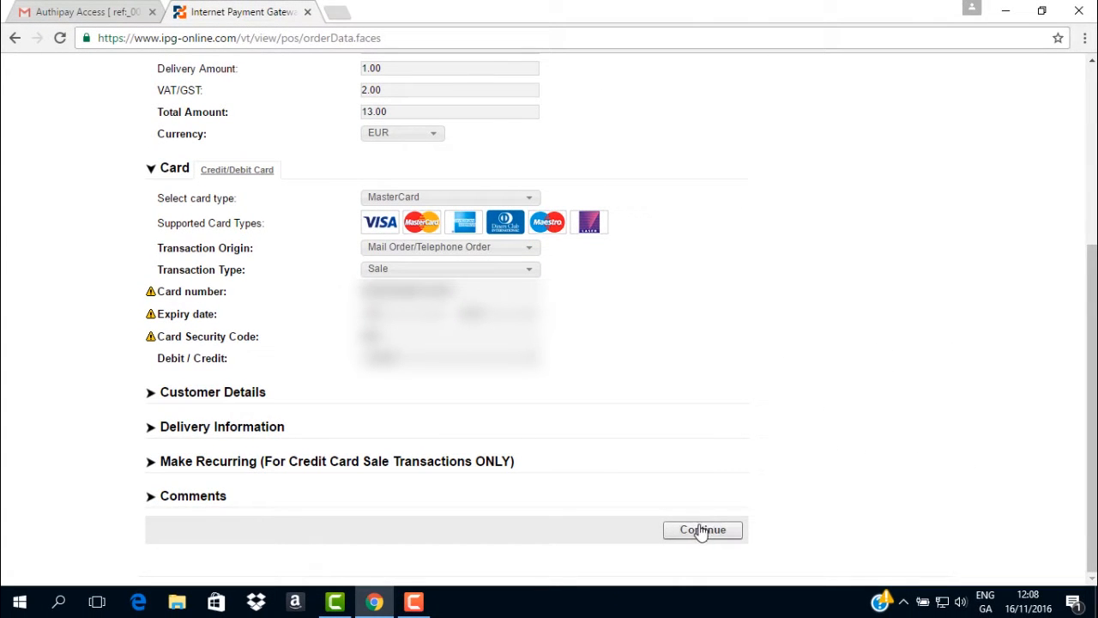
- Continue to the Please Confirm summary of the 13.00 EUR MasterCard sale and review it
click(702, 529)
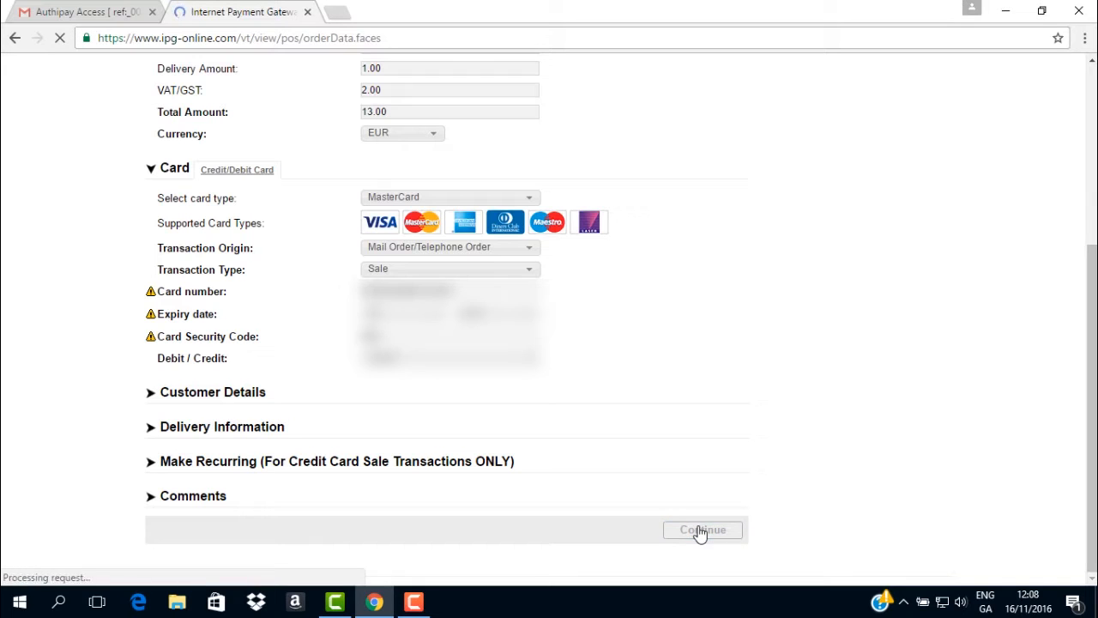
click(702, 528)
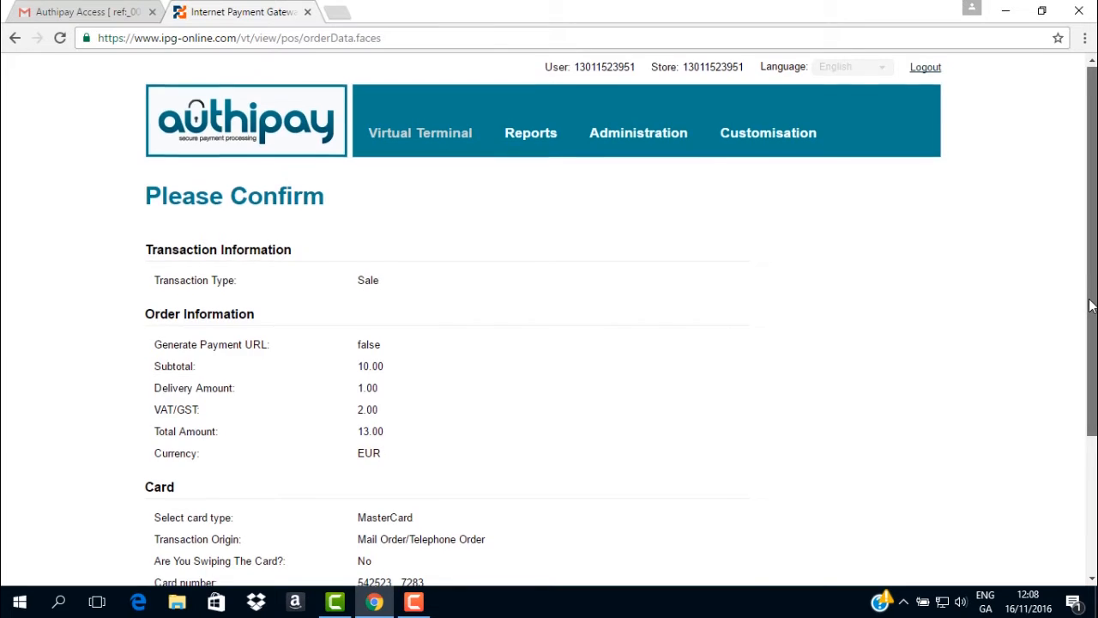
scroll(down, 3)
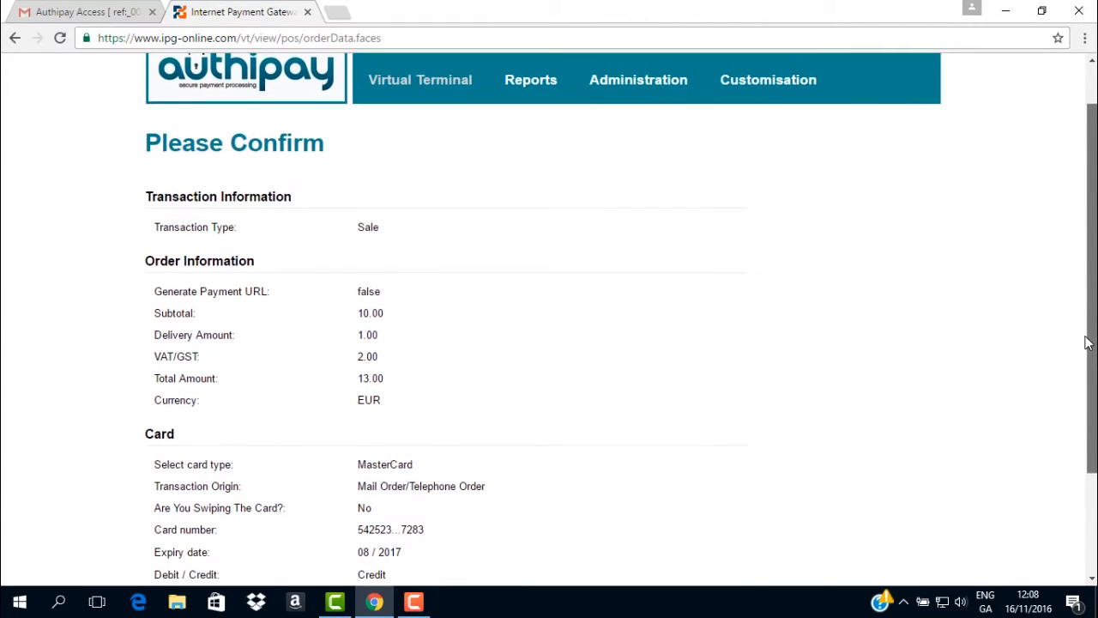
scroll(down, 3)
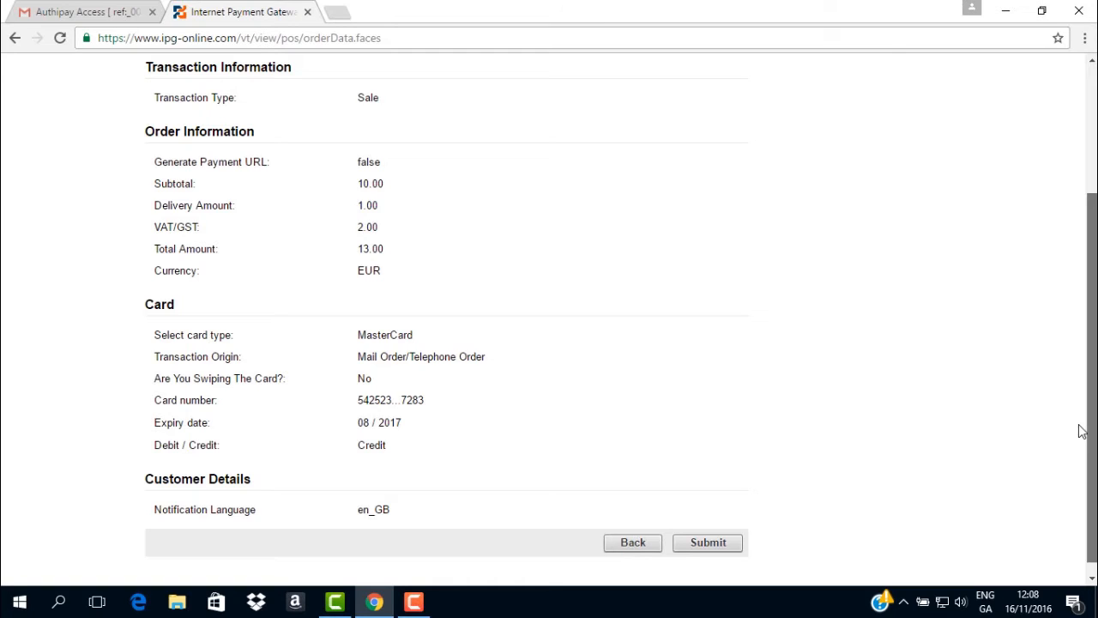
mouse_move(933, 477)
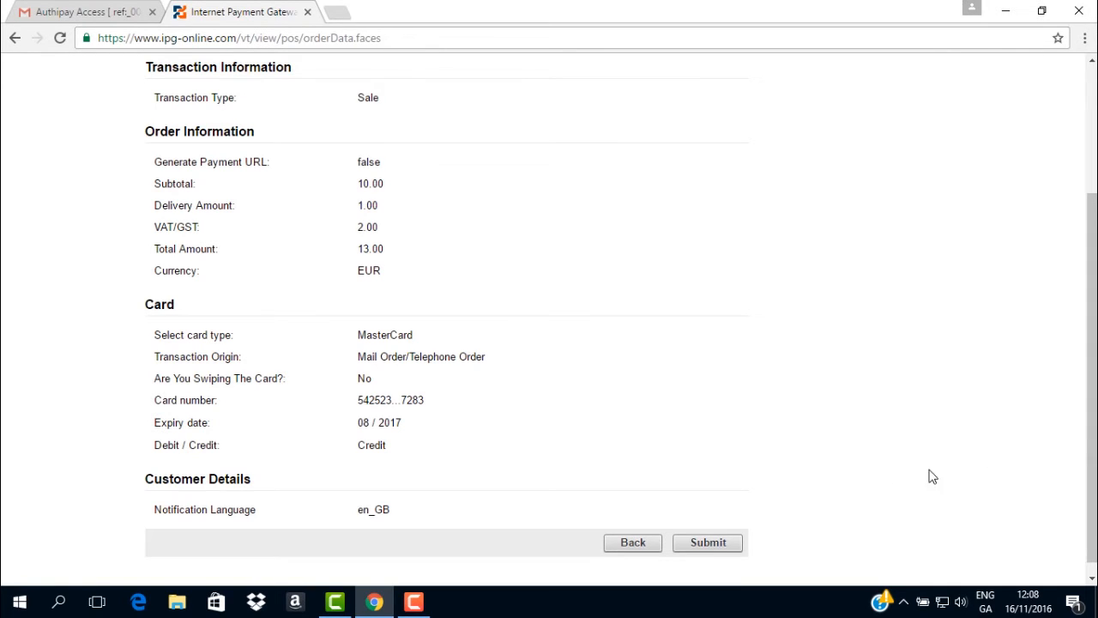
- Submit the sale and review the APPROVED Transaction Result with reference 047825
click(707, 542)
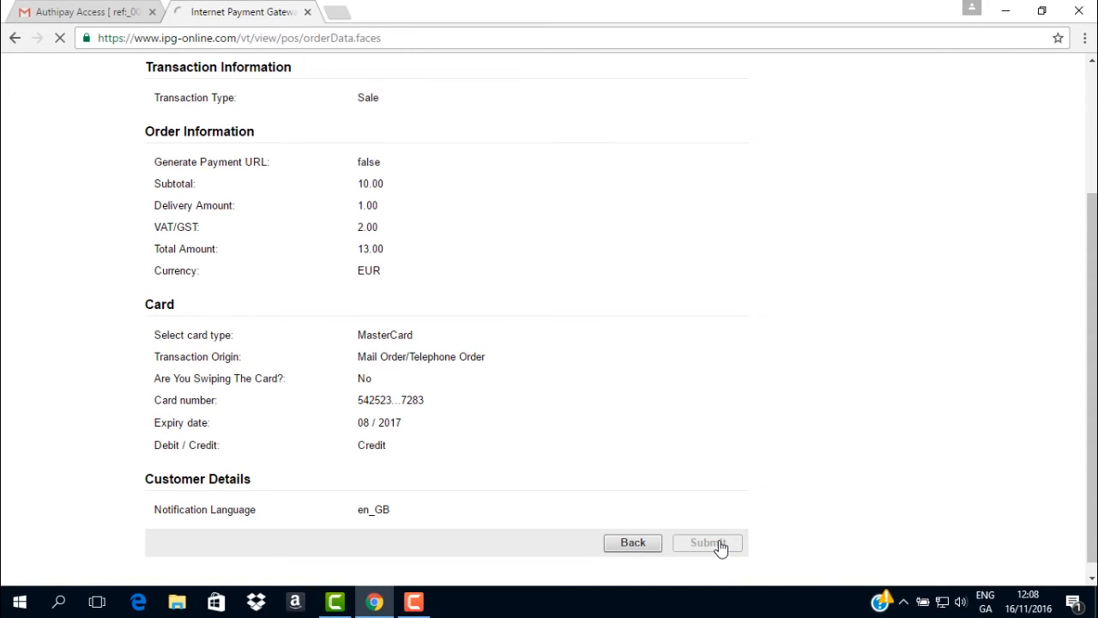
click(707, 542)
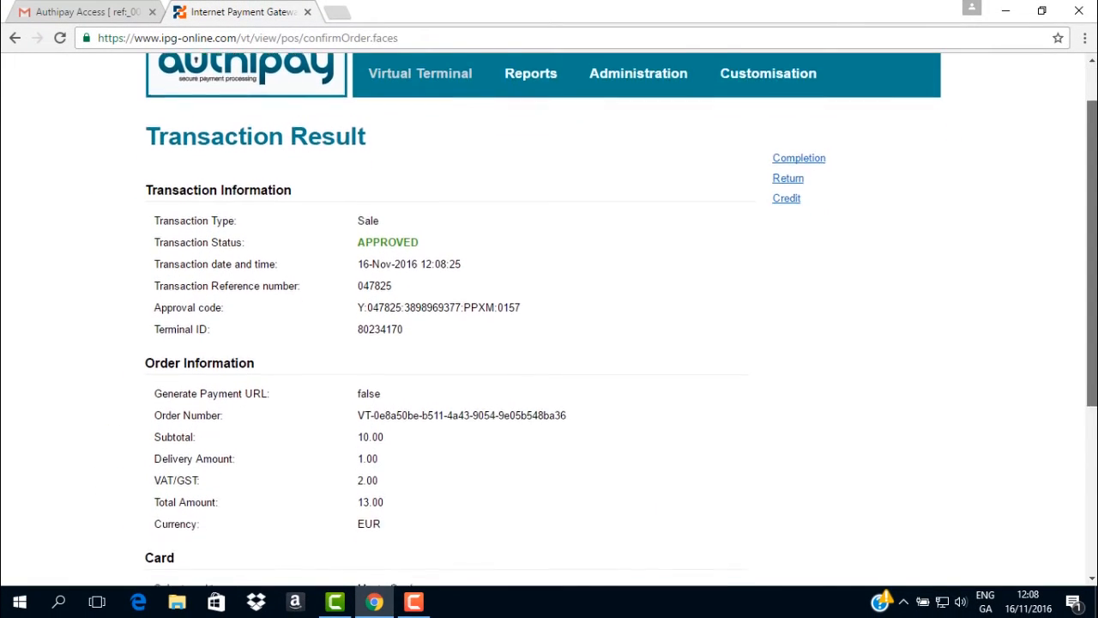
scroll(down, 3)
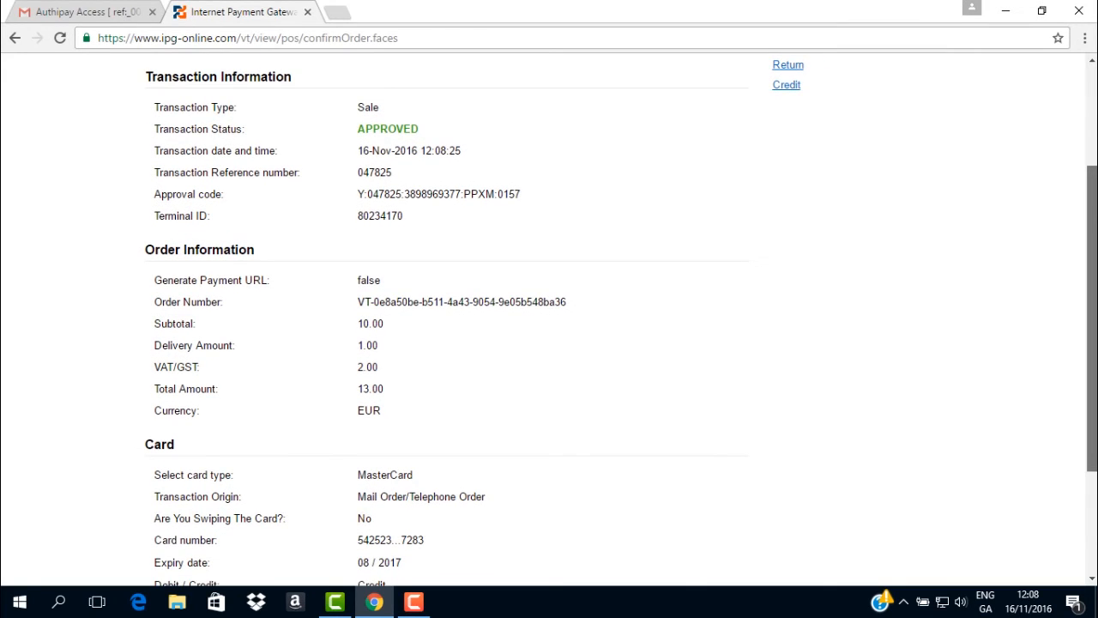
scroll(down, 3)
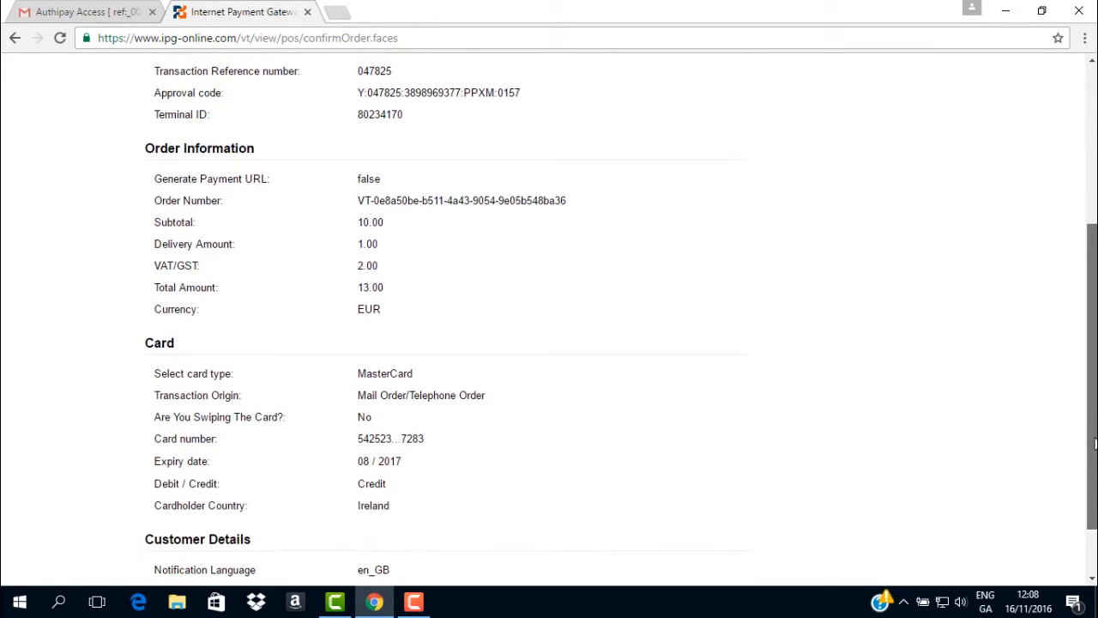
scroll(down, 3)
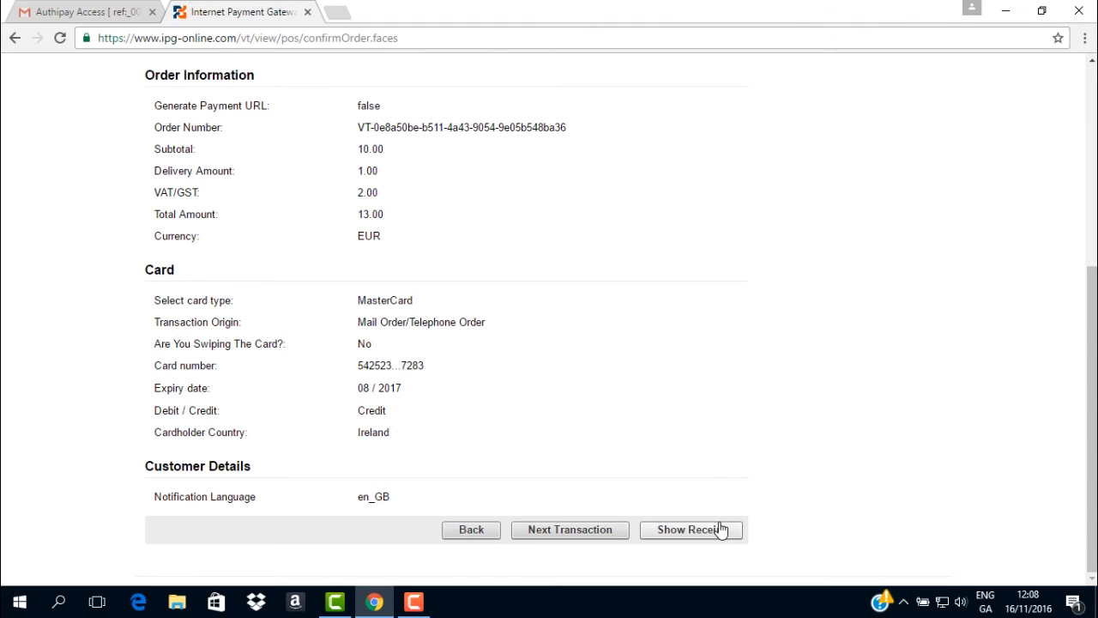
click(690, 528)
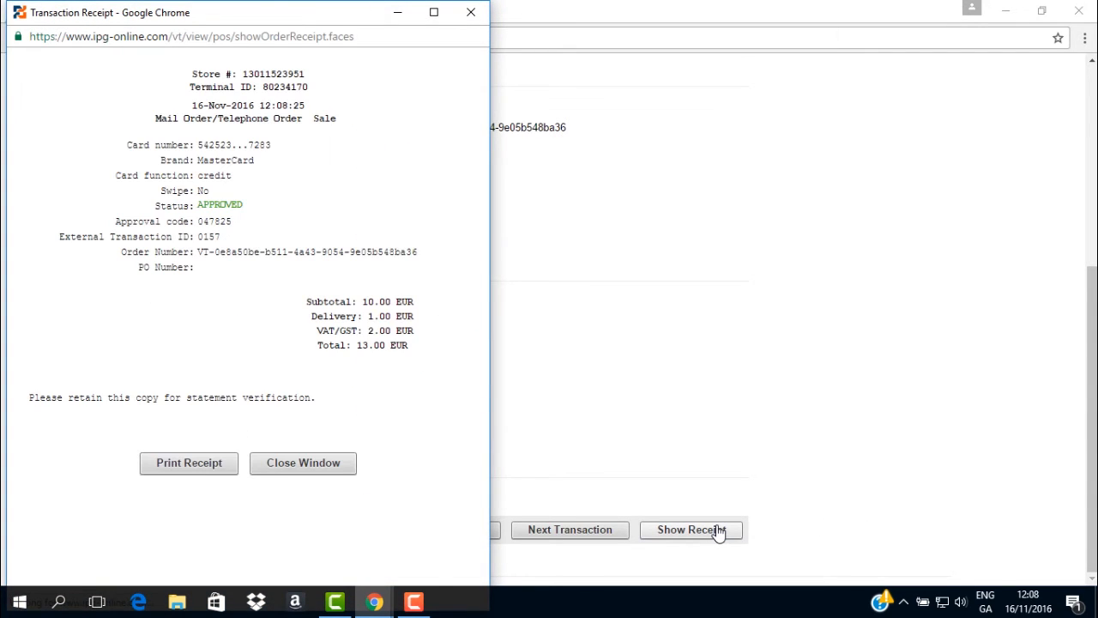
mouse_move(302, 463)
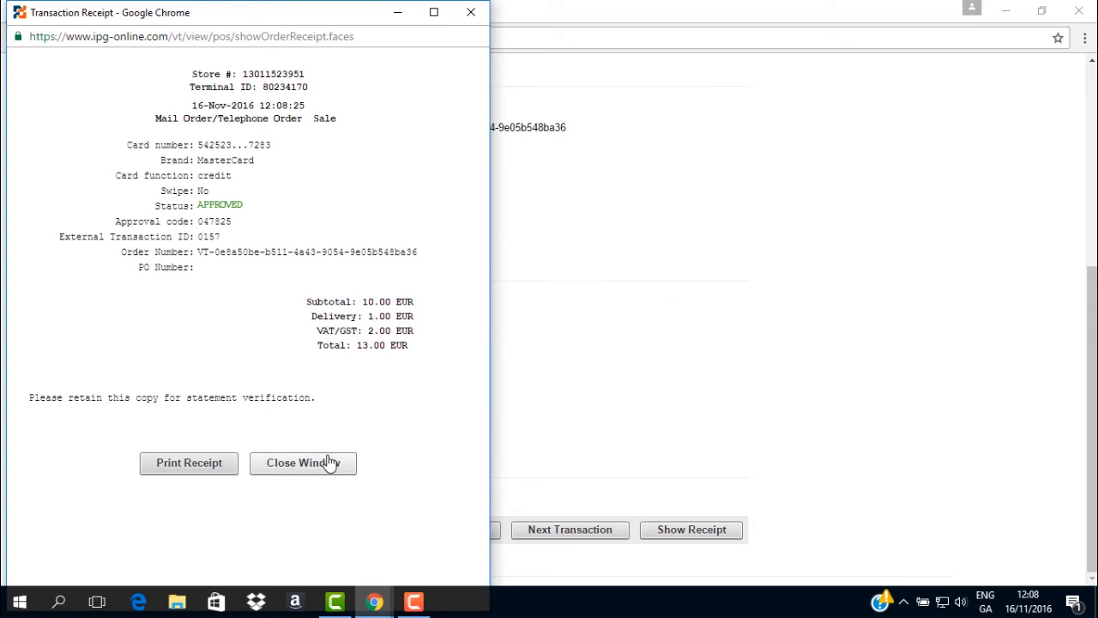
click(302, 463)
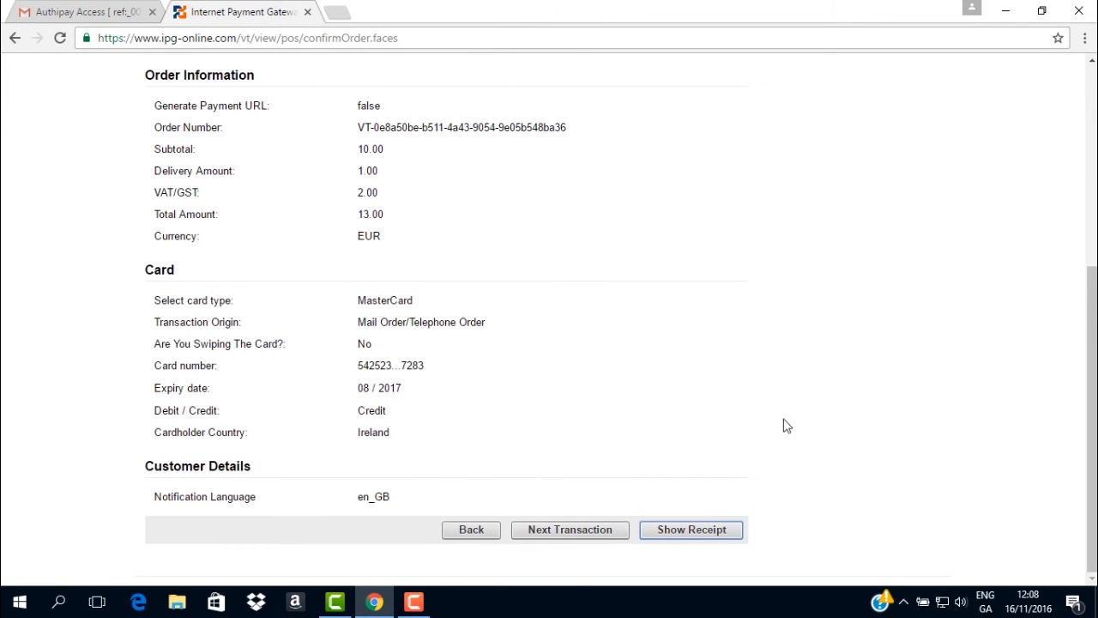
mouse_move(635, 492)
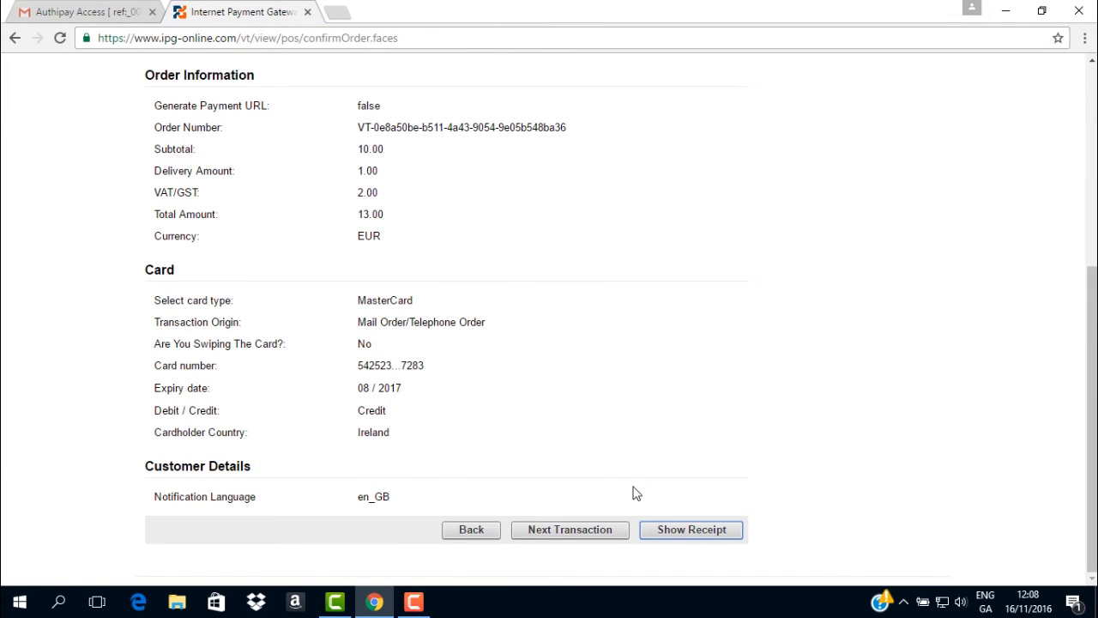
mouse_move(569, 528)
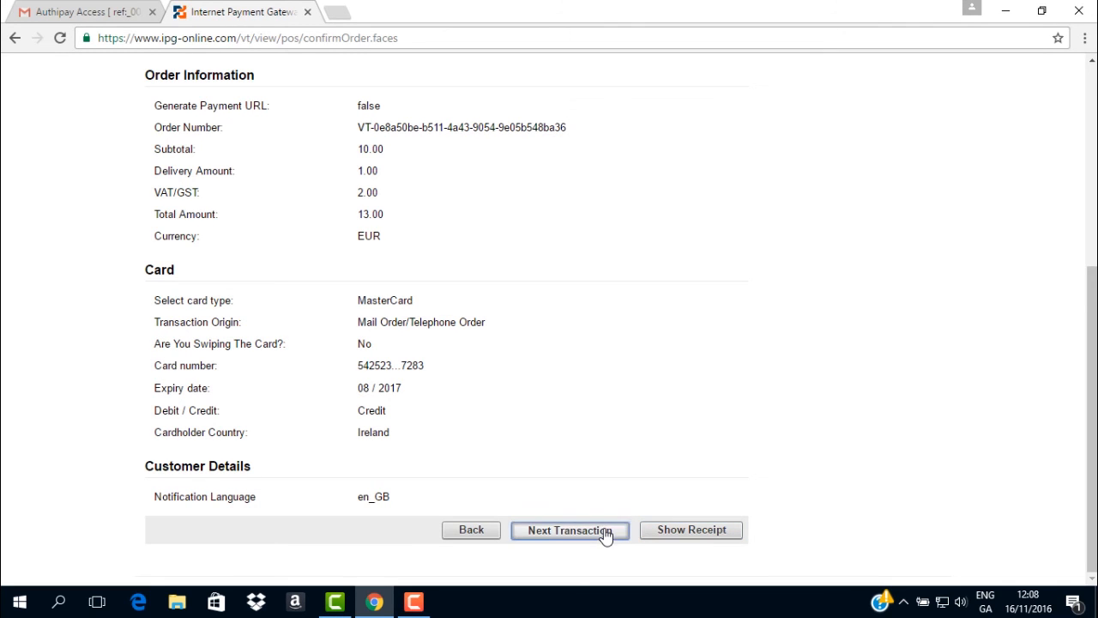